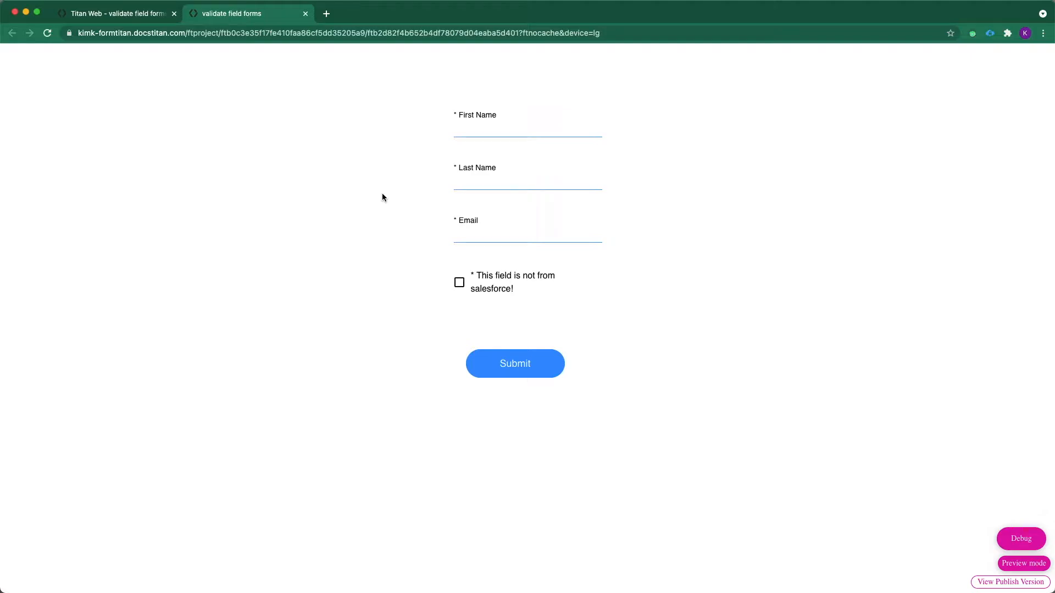
pyautogui.moveTo(355, 215)
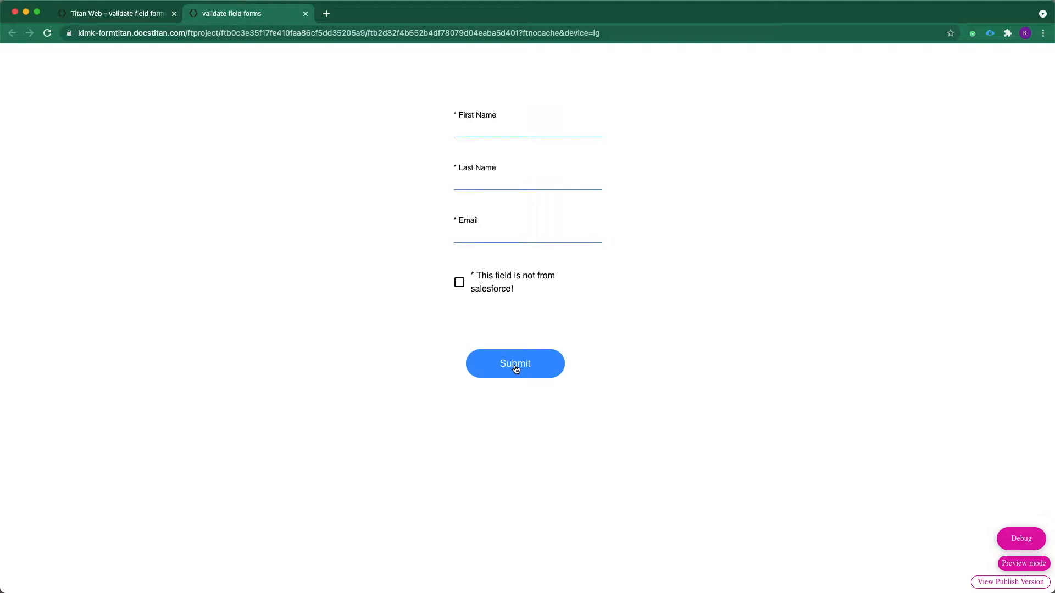
pyautogui.moveTo(472, 298)
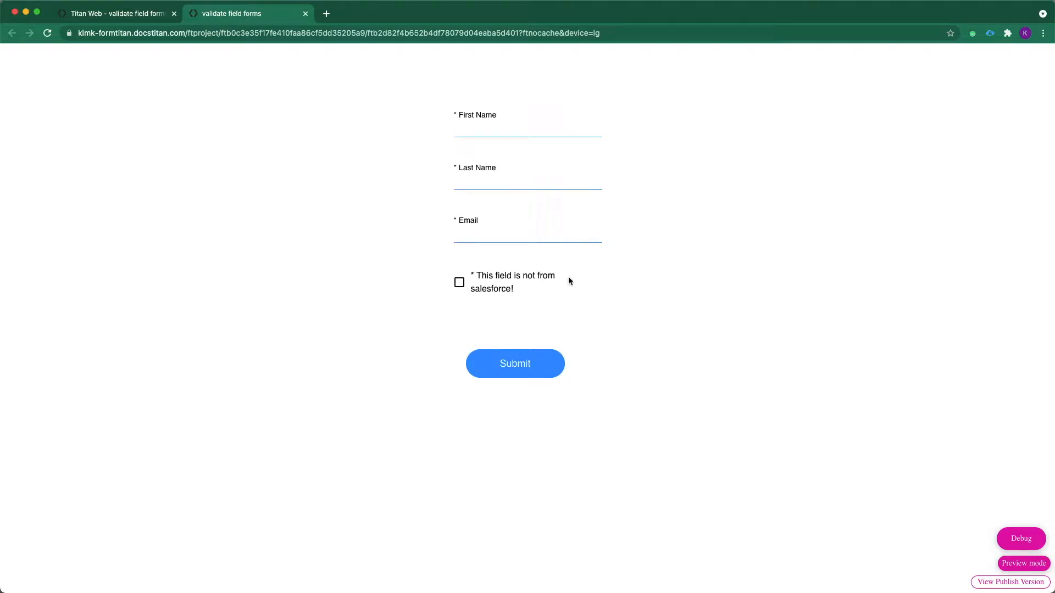
pyautogui.moveTo(493, 336)
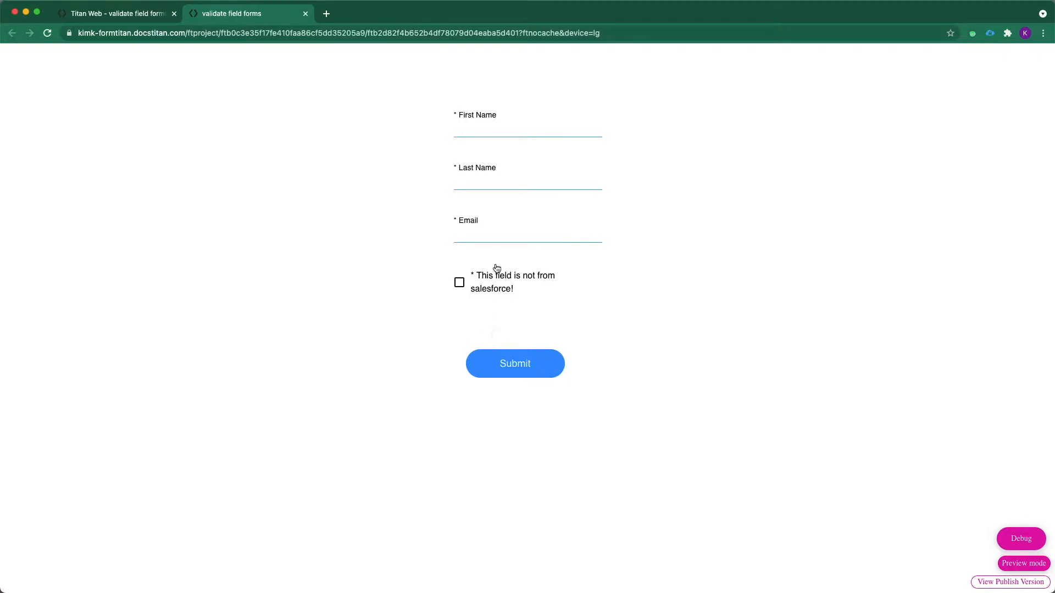
# Step: Enter and leave First Name and Email empty so 'is mandatory field' errors appear under the fields
pyautogui.click(527, 129)
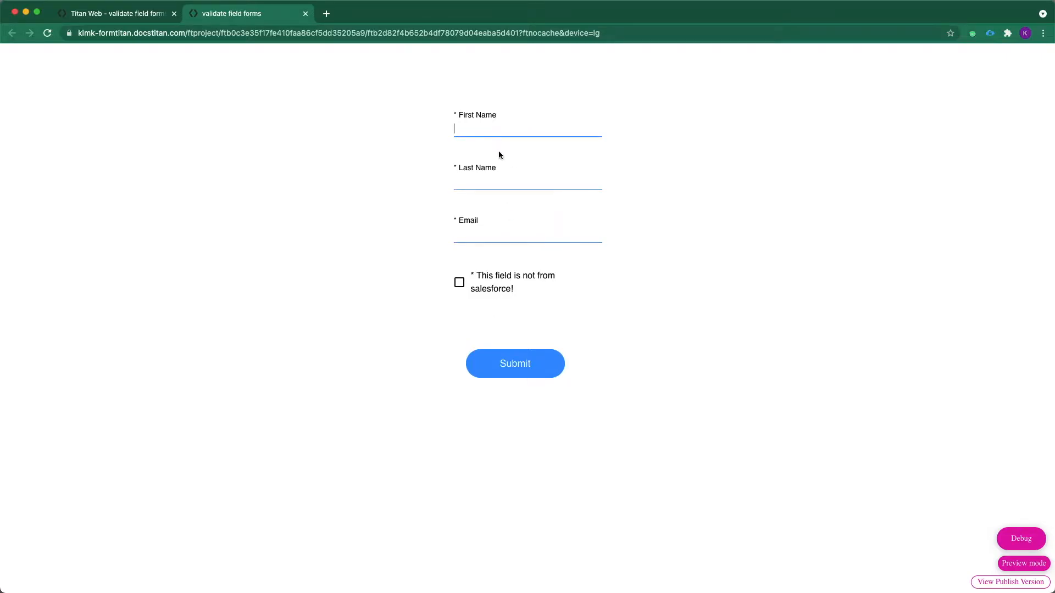
pyautogui.click(514, 364)
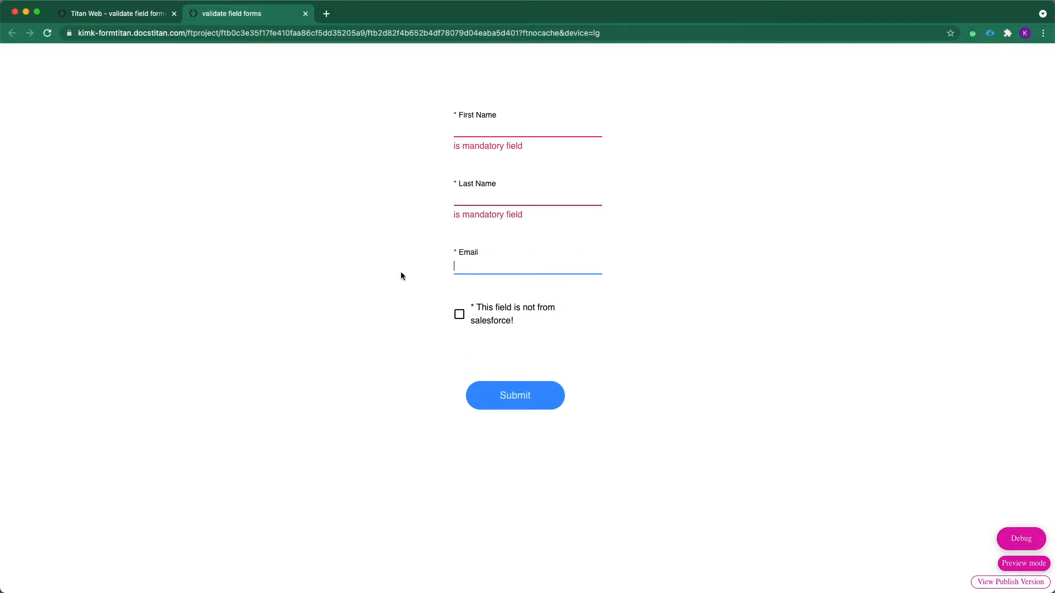
pyautogui.click(514, 394)
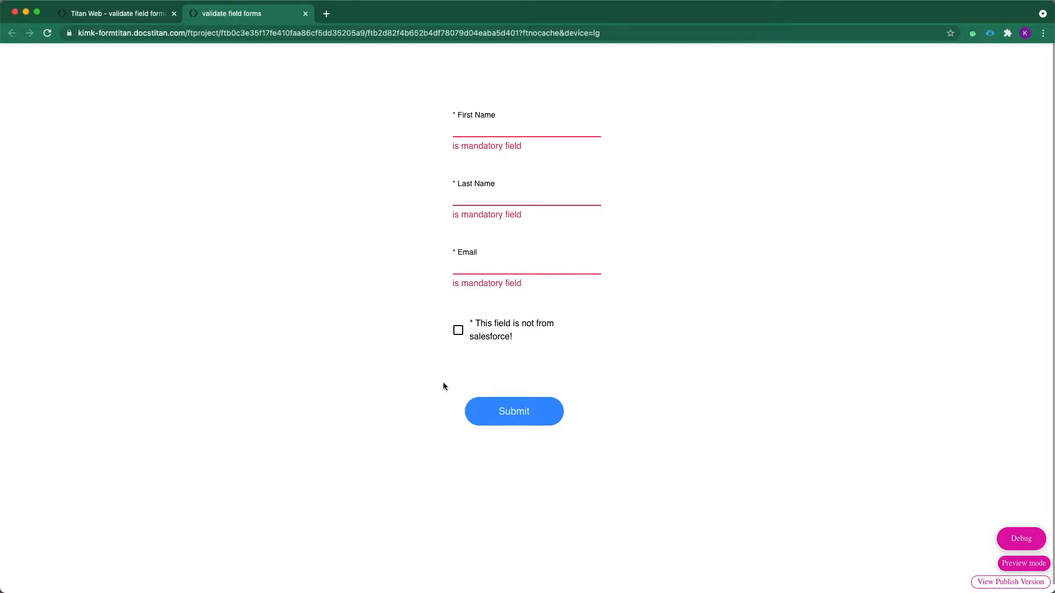
pyautogui.moveTo(538, 420)
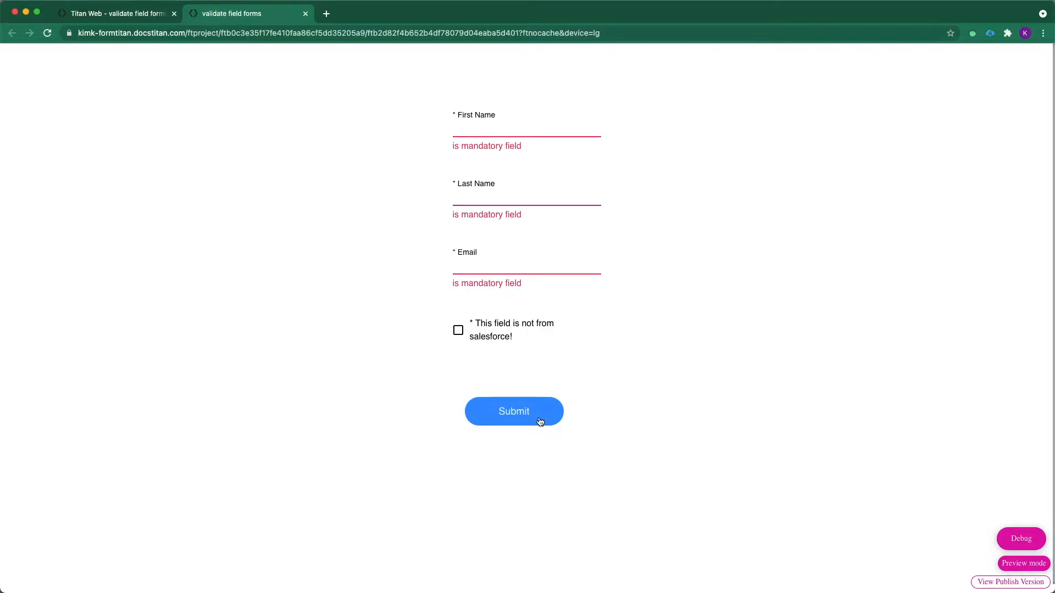
pyautogui.moveTo(556, 331)
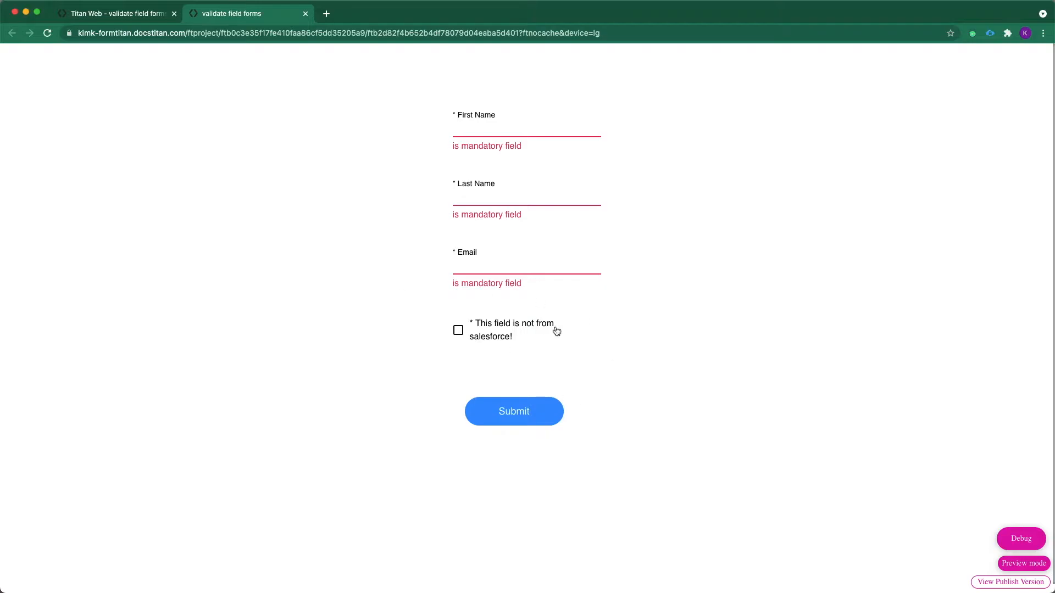
pyautogui.moveTo(572, 351)
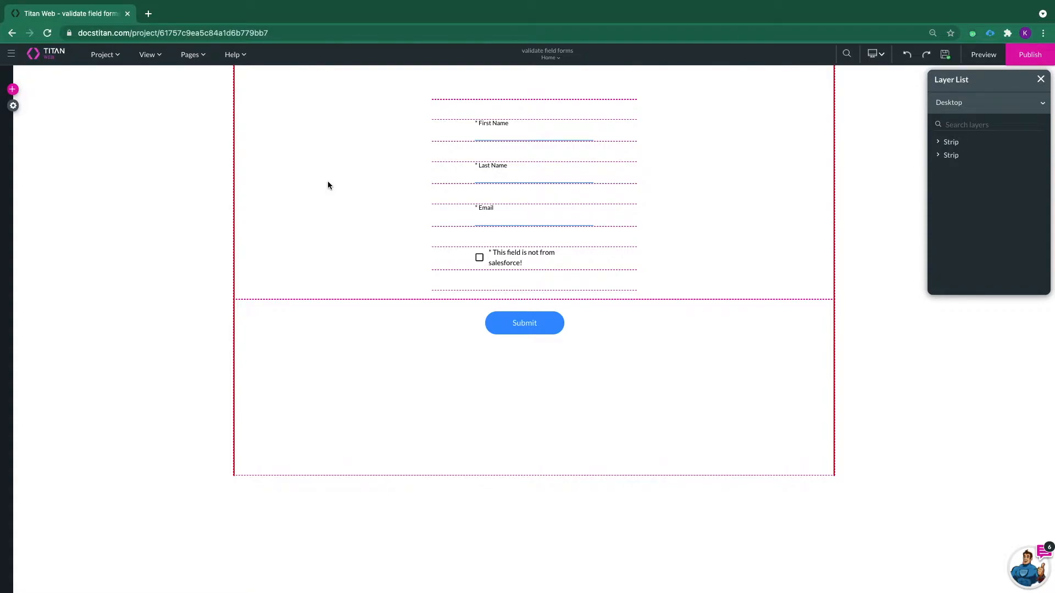
pyautogui.moveTo(323, 171)
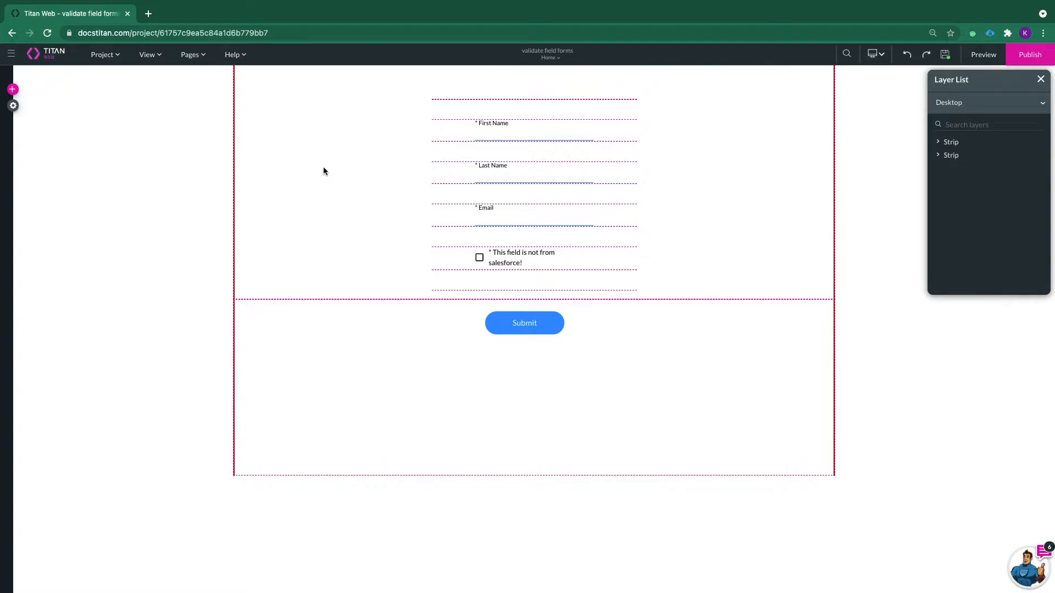
pyautogui.moveTo(472, 308)
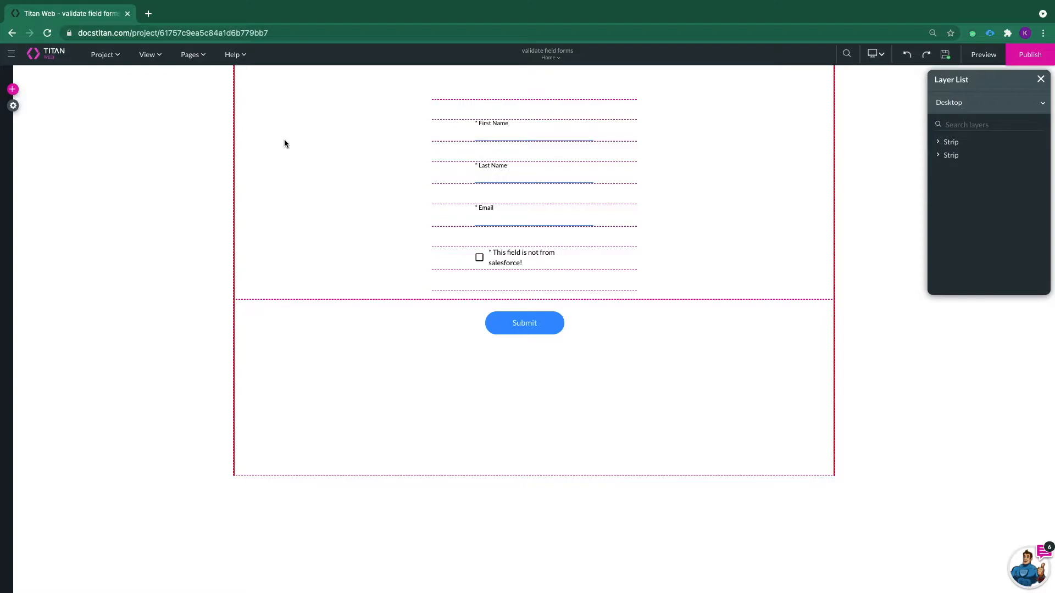
pyautogui.moveTo(198, 59)
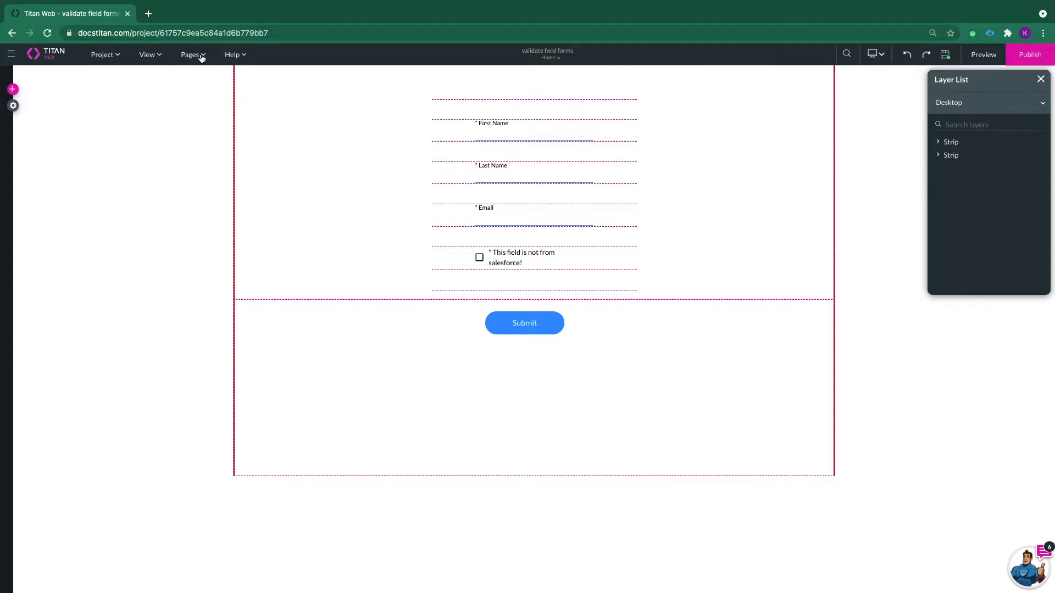
pyautogui.click(190, 55)
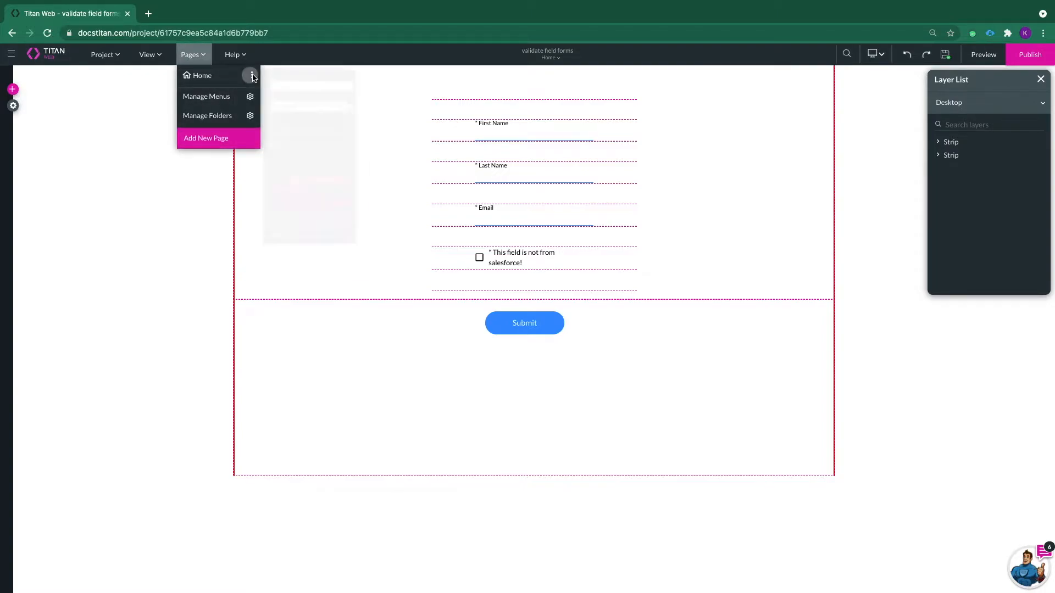
pyautogui.click(251, 76)
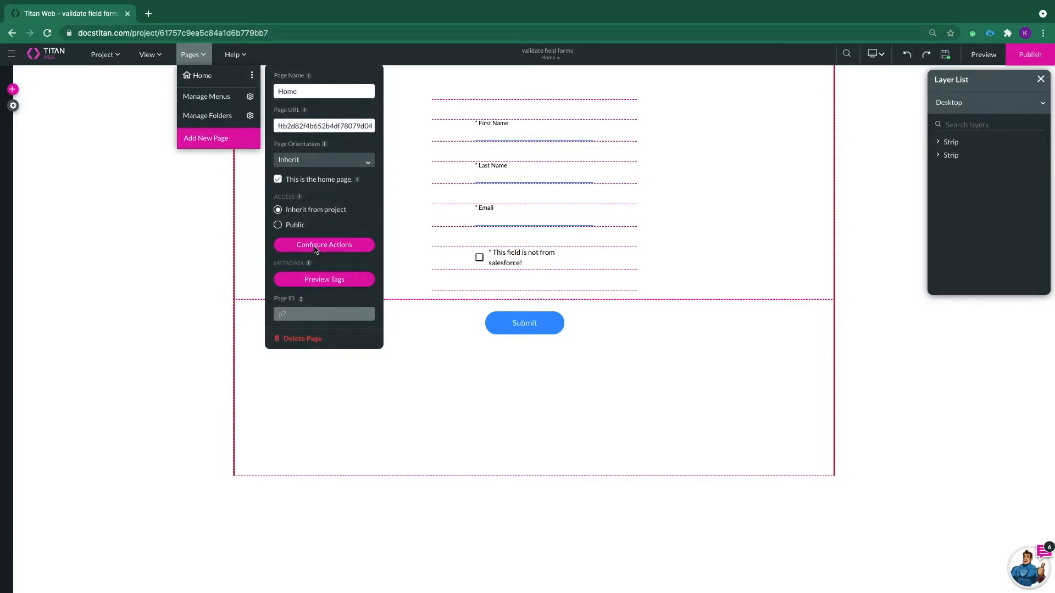
pyautogui.click(323, 244)
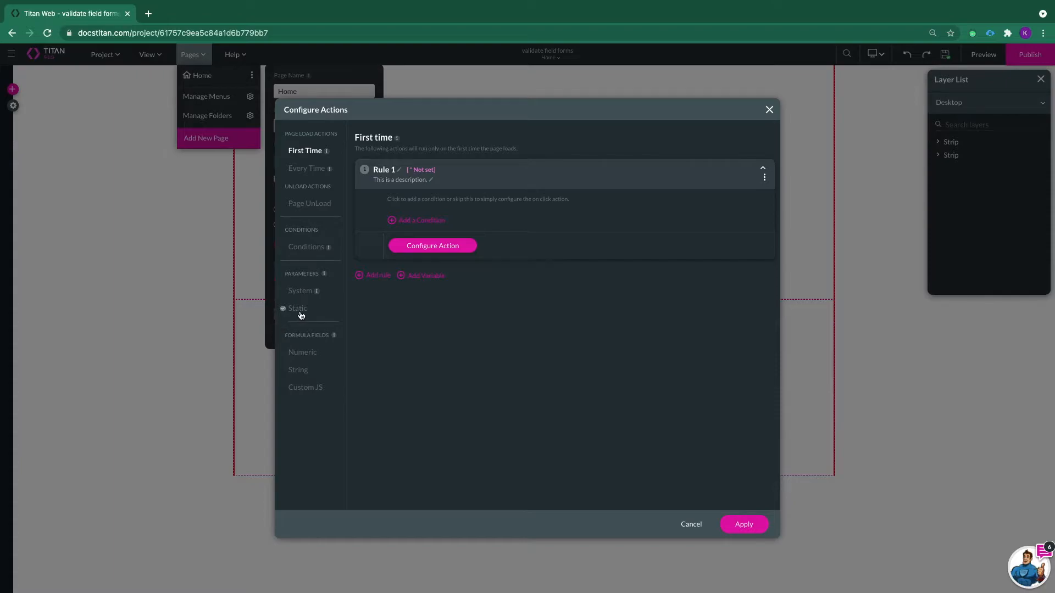
pyautogui.click(298, 308)
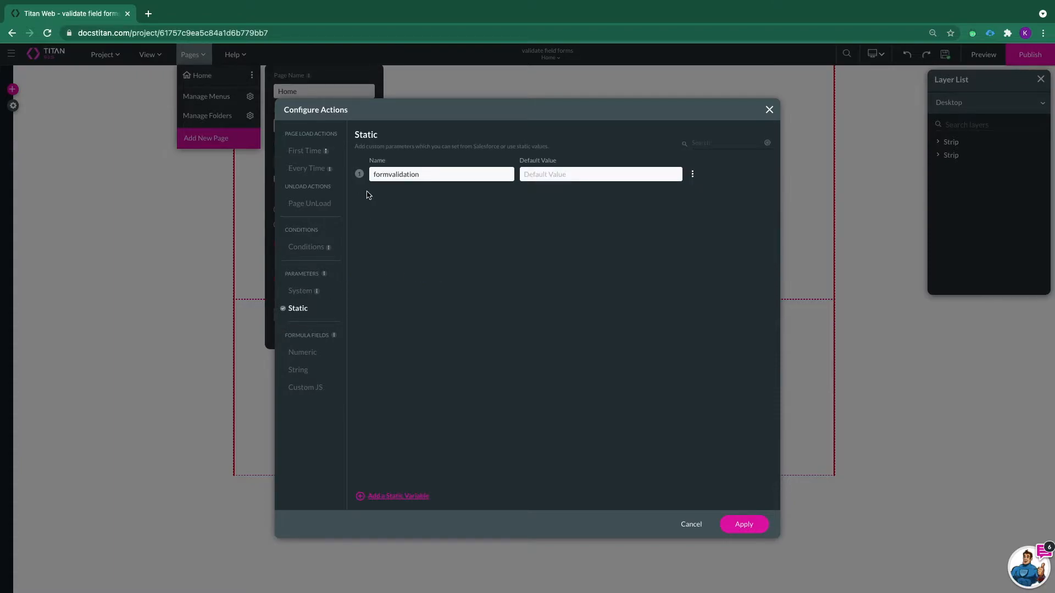
pyautogui.moveTo(387, 194)
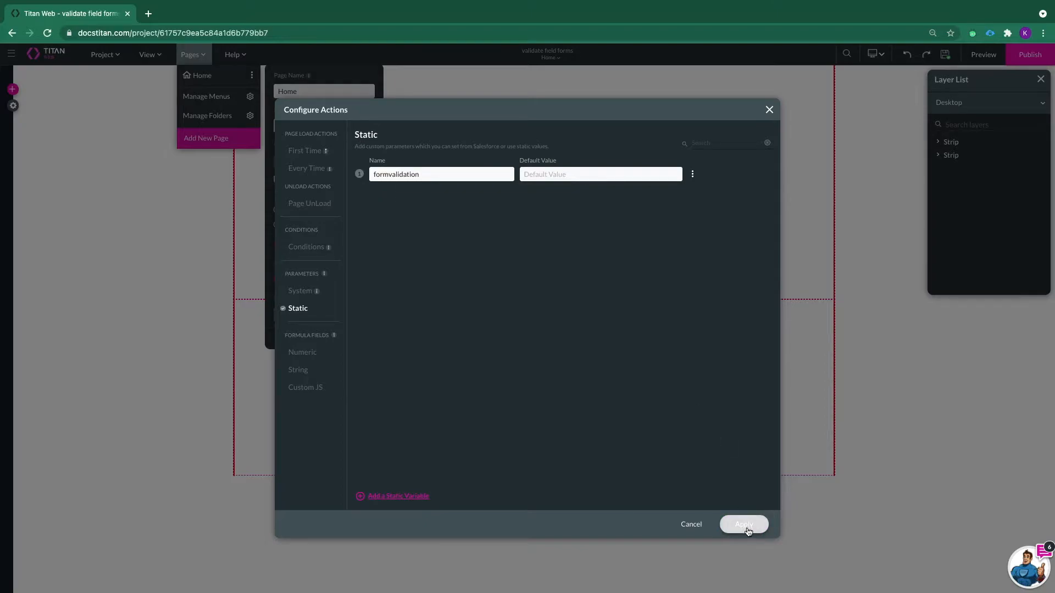
pyautogui.click(743, 524)
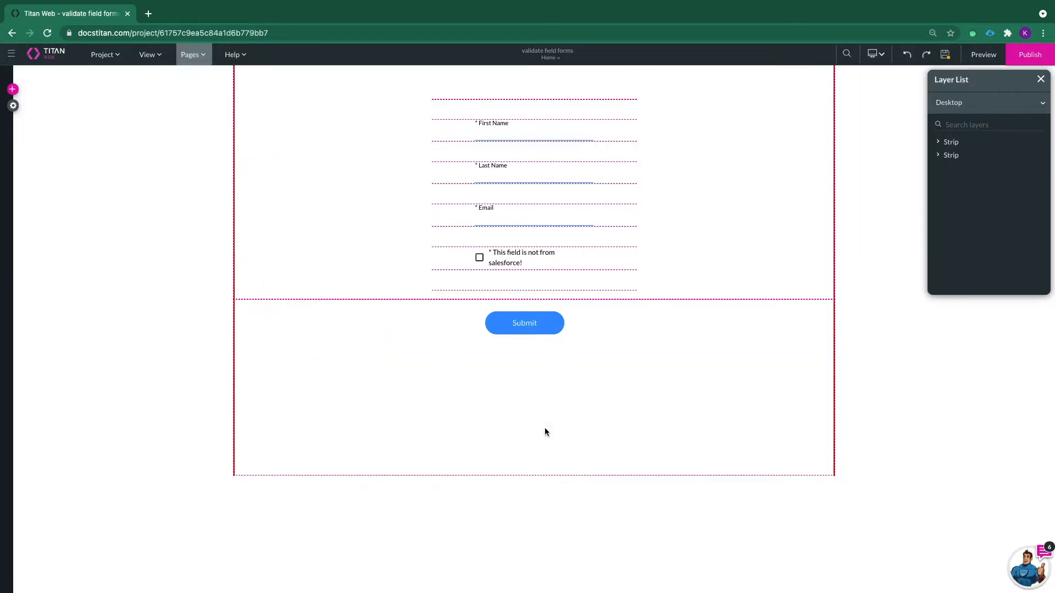
pyautogui.moveTo(520, 385)
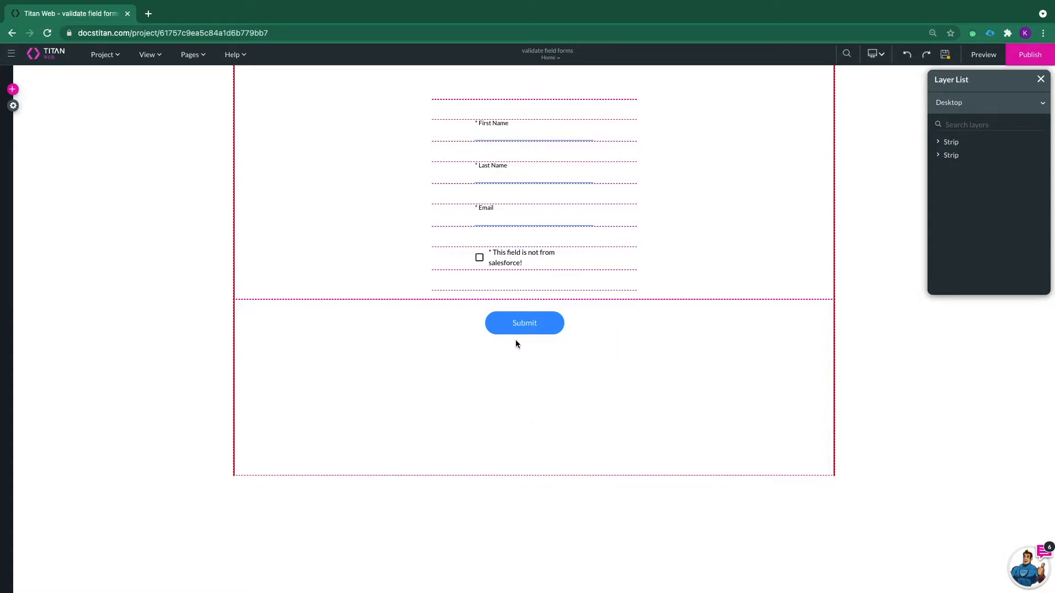
# Step: Select the canvas Submit button and show its Interactivity settings
pyautogui.click(524, 323)
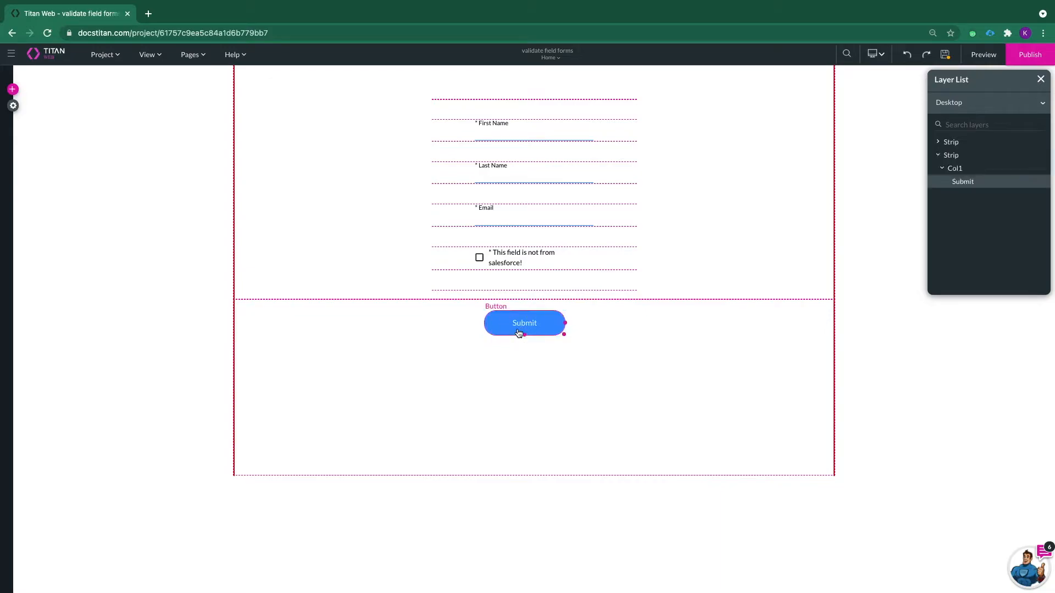
pyautogui.click(524, 323)
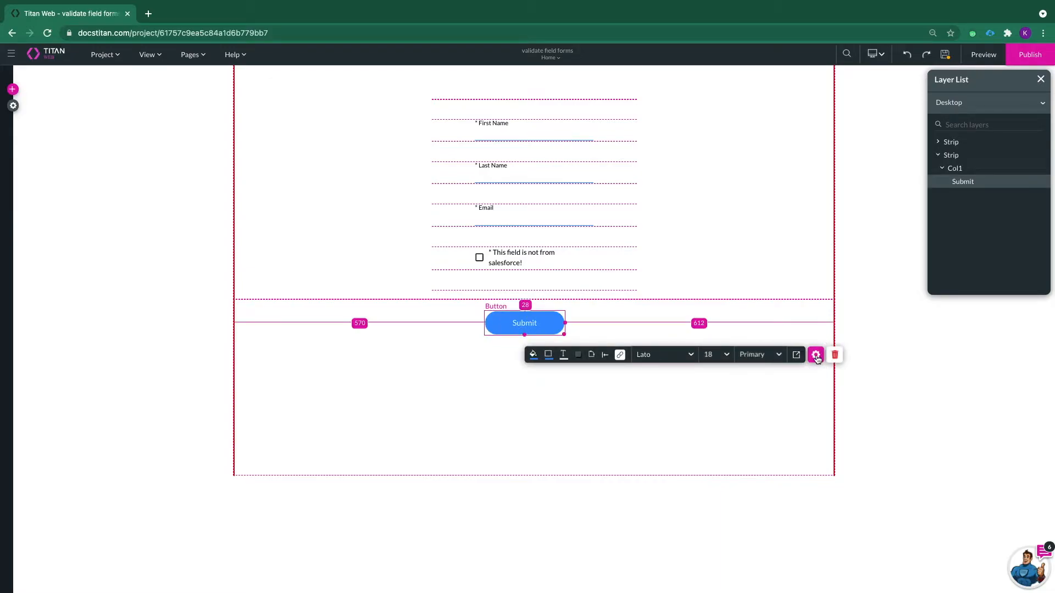
pyautogui.click(814, 355)
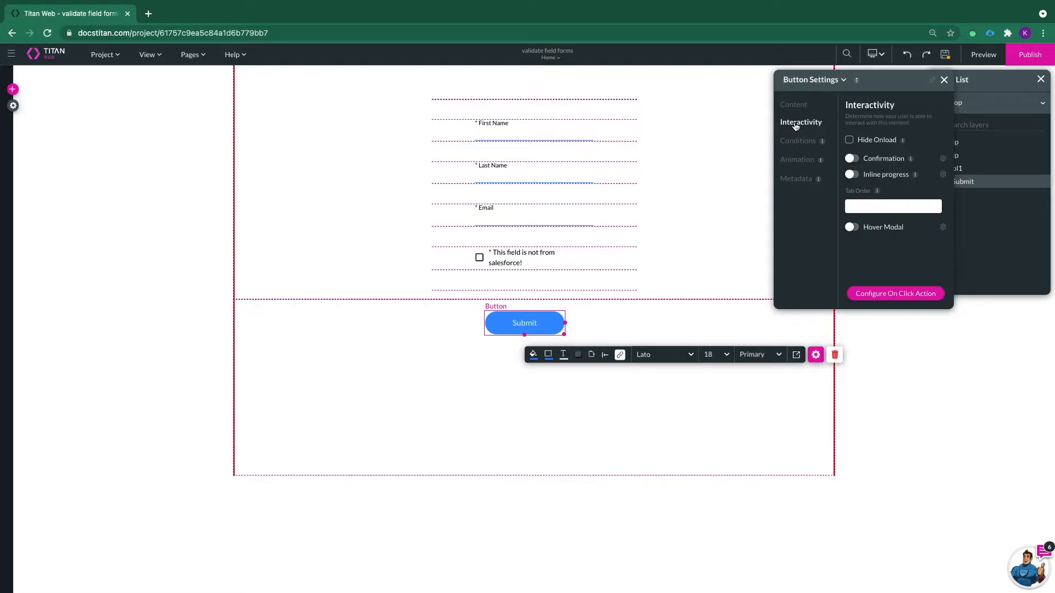
# Step: Reach the Submit button's on-click rules and the Set Validation rule's action setup
pyautogui.click(895, 294)
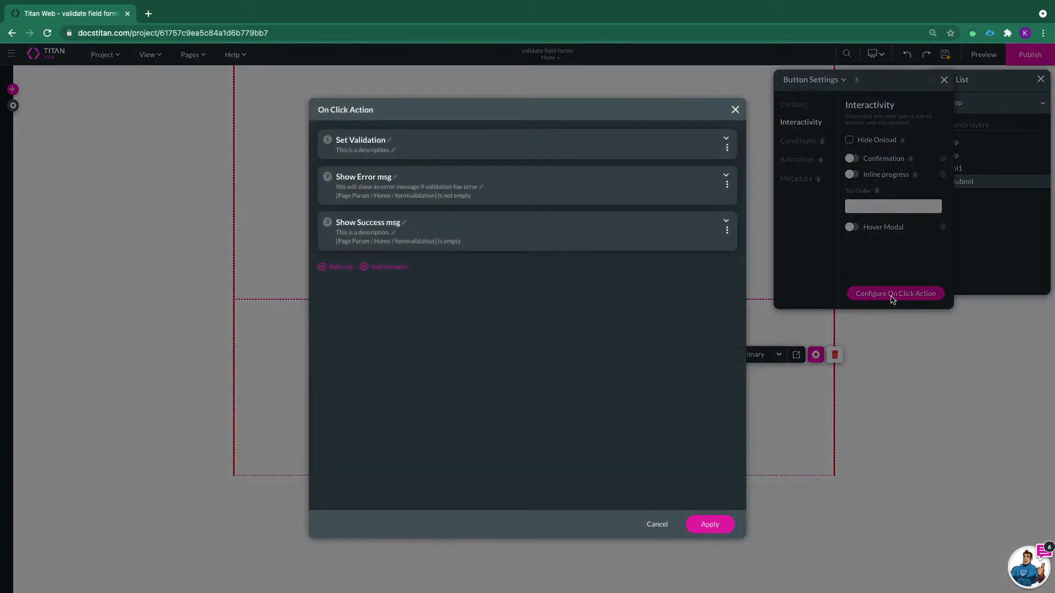
pyautogui.moveTo(637, 337)
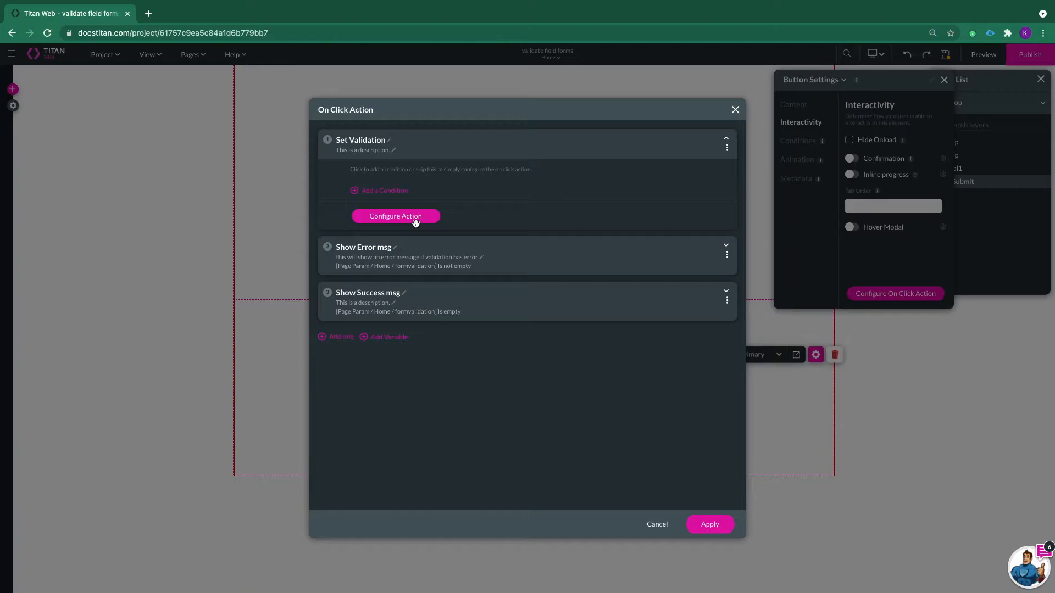
pyautogui.click(395, 216)
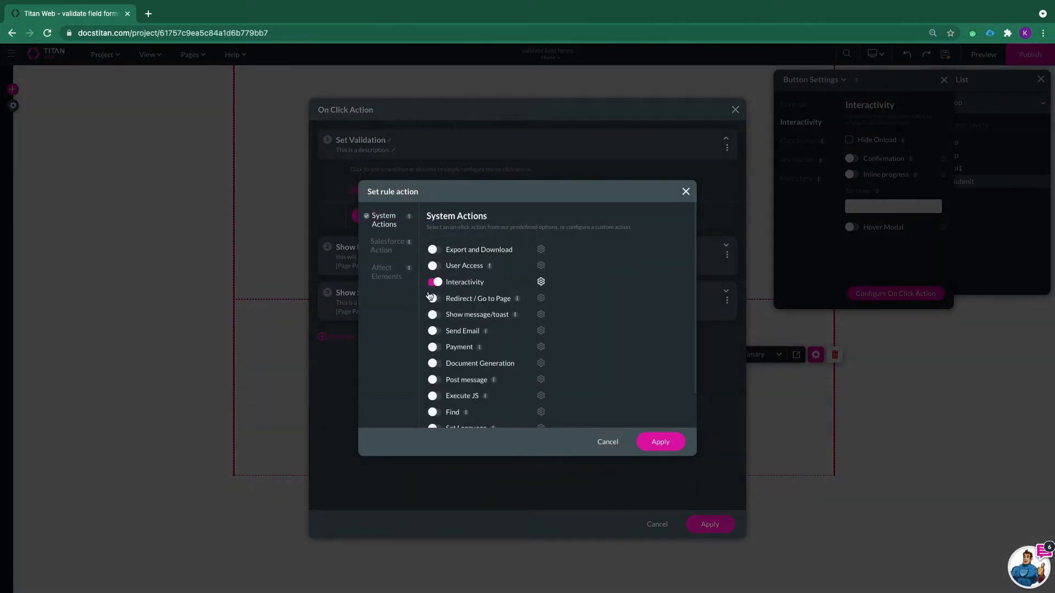
pyautogui.moveTo(483, 293)
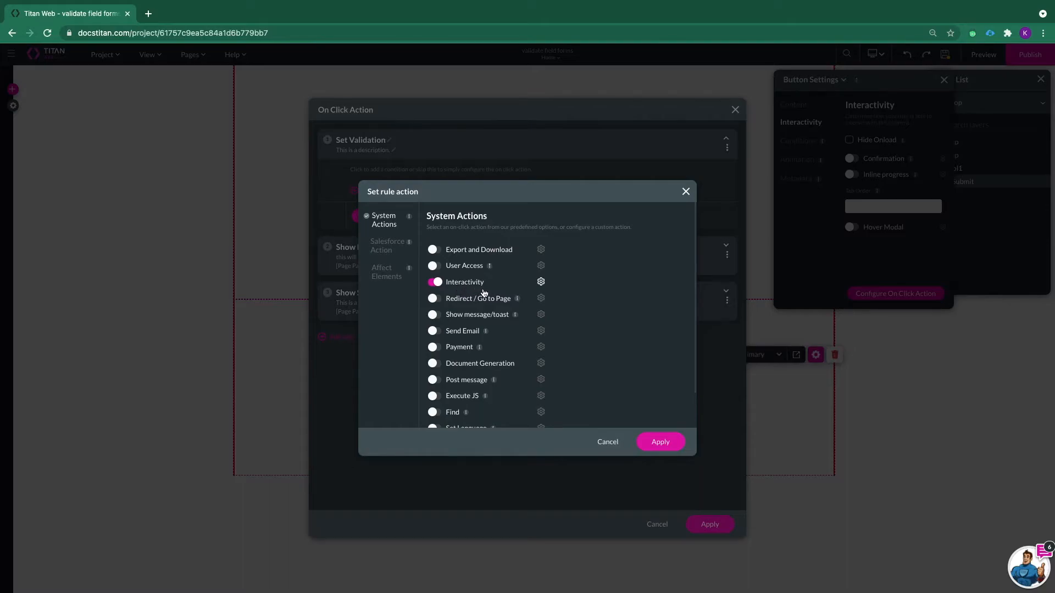
pyautogui.moveTo(523, 280)
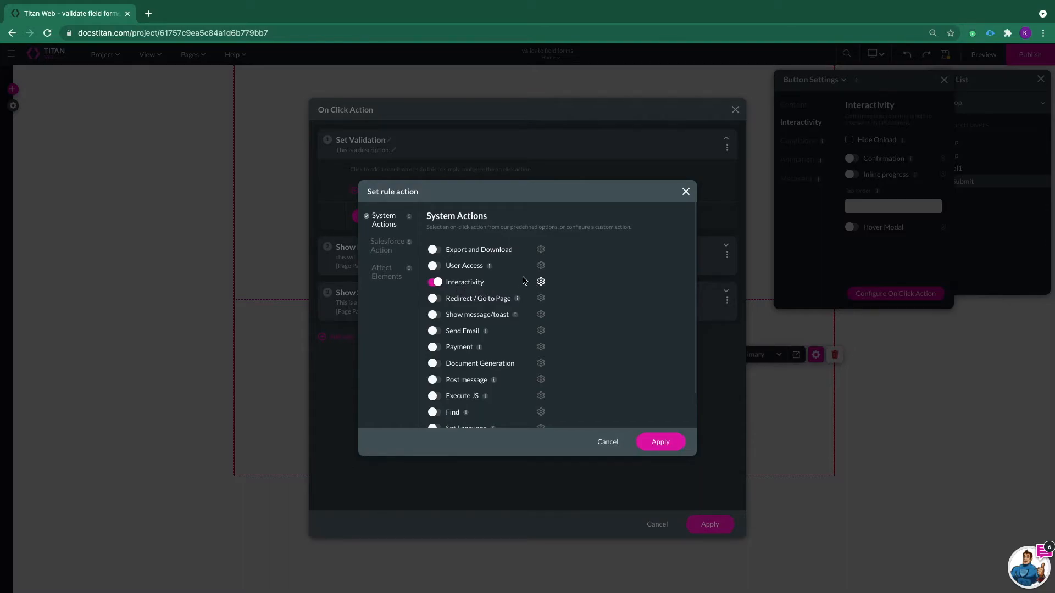
# Step: Choose Form > myForm > Validate fields, map the result to Page Param / Home / formvalidation, and apply
pyautogui.click(541, 281)
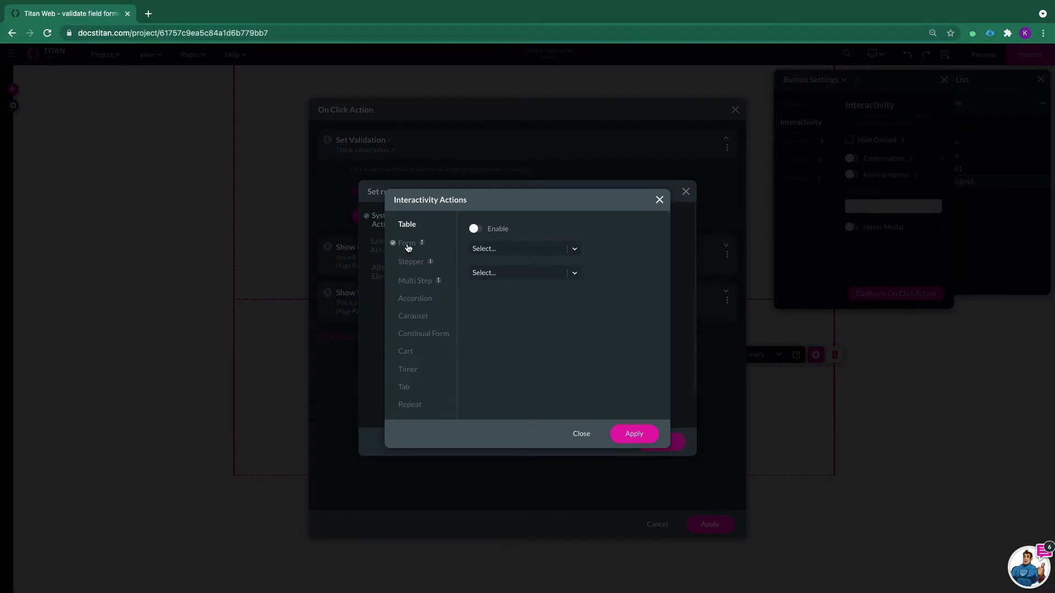
pyautogui.click(474, 228)
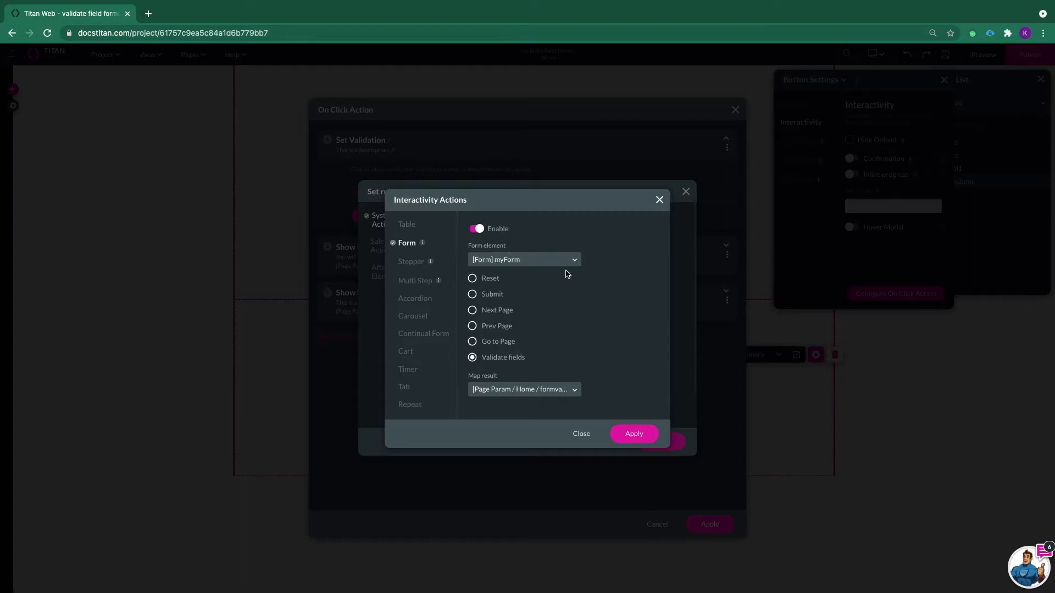
pyautogui.moveTo(548, 263)
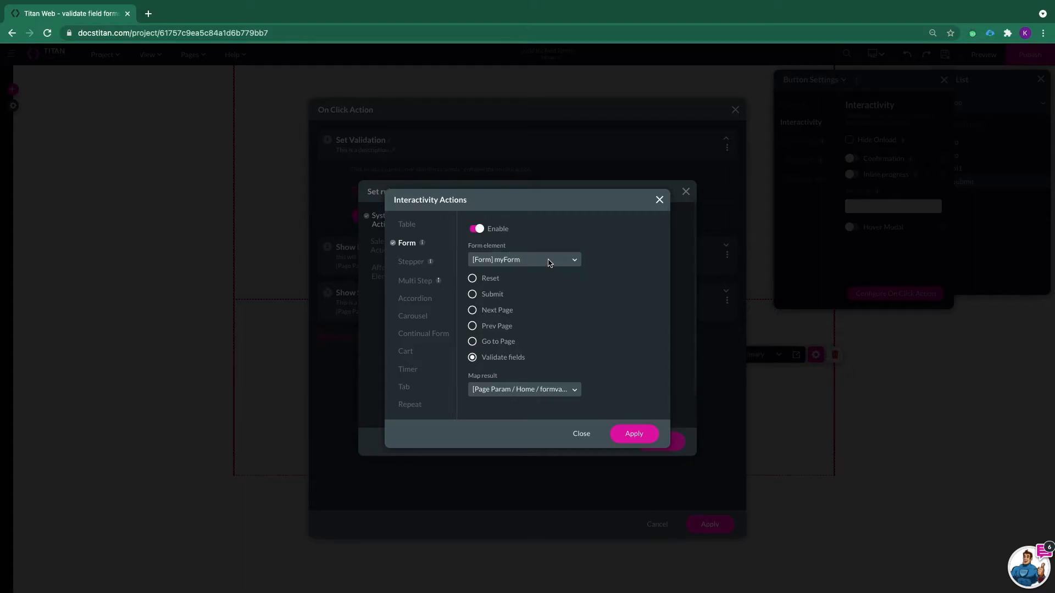
pyautogui.click(523, 260)
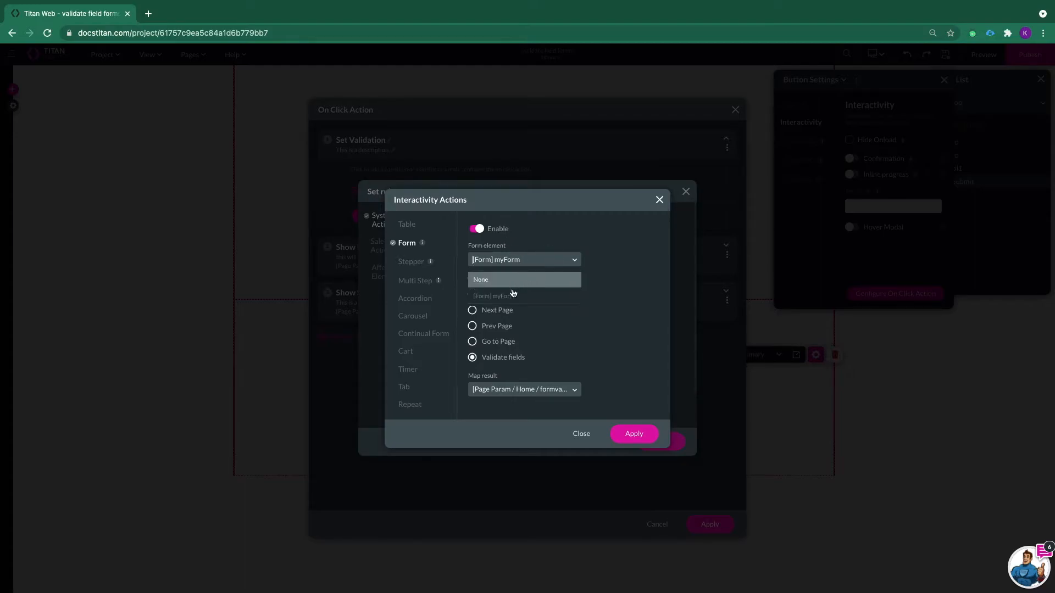
pyautogui.moveTo(510, 295)
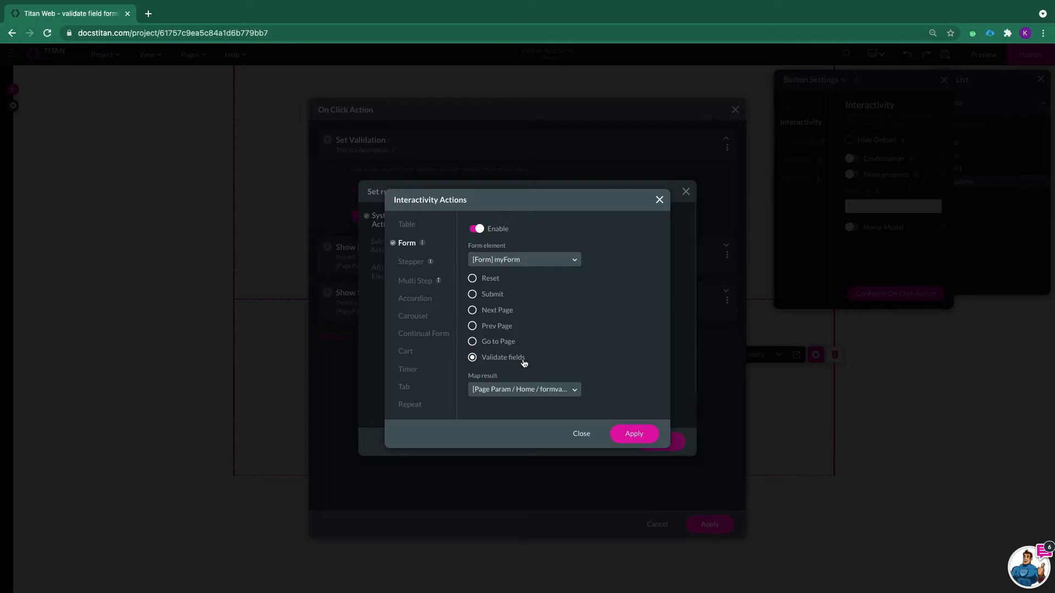
pyautogui.moveTo(541, 364)
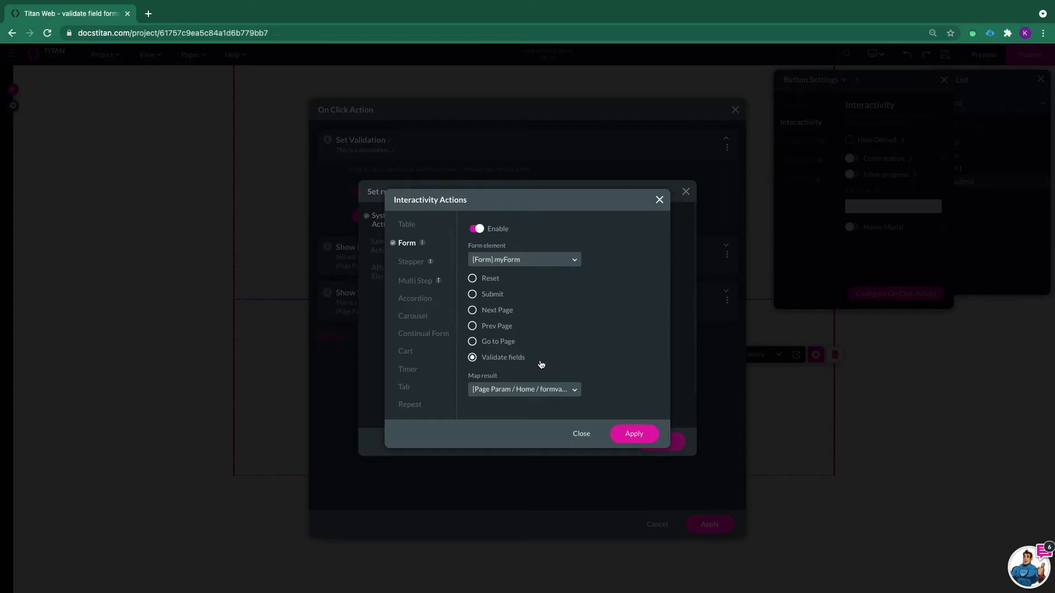
pyautogui.click(523, 389)
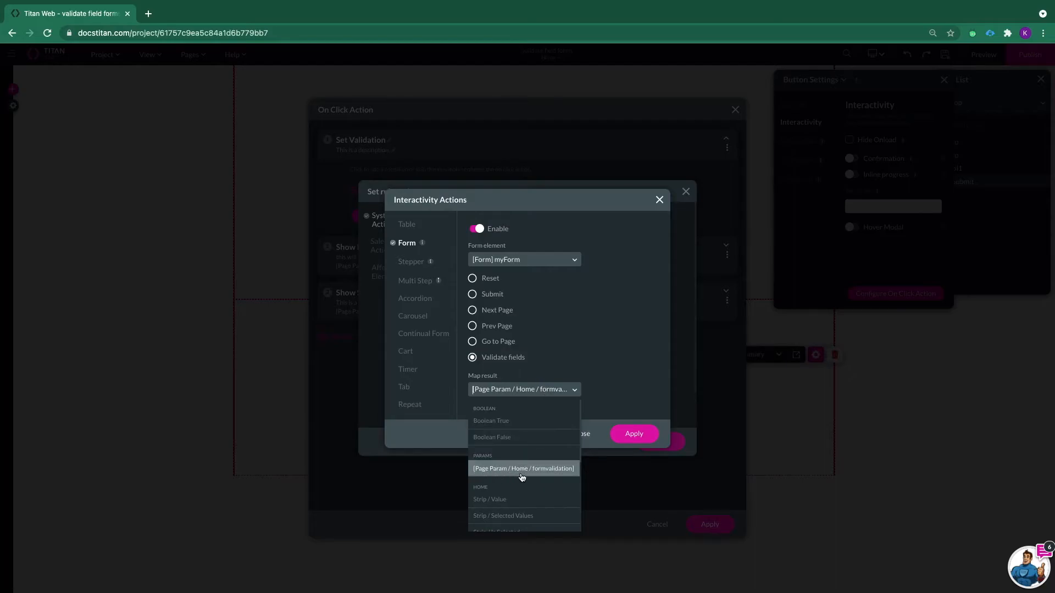
pyautogui.moveTo(542, 479)
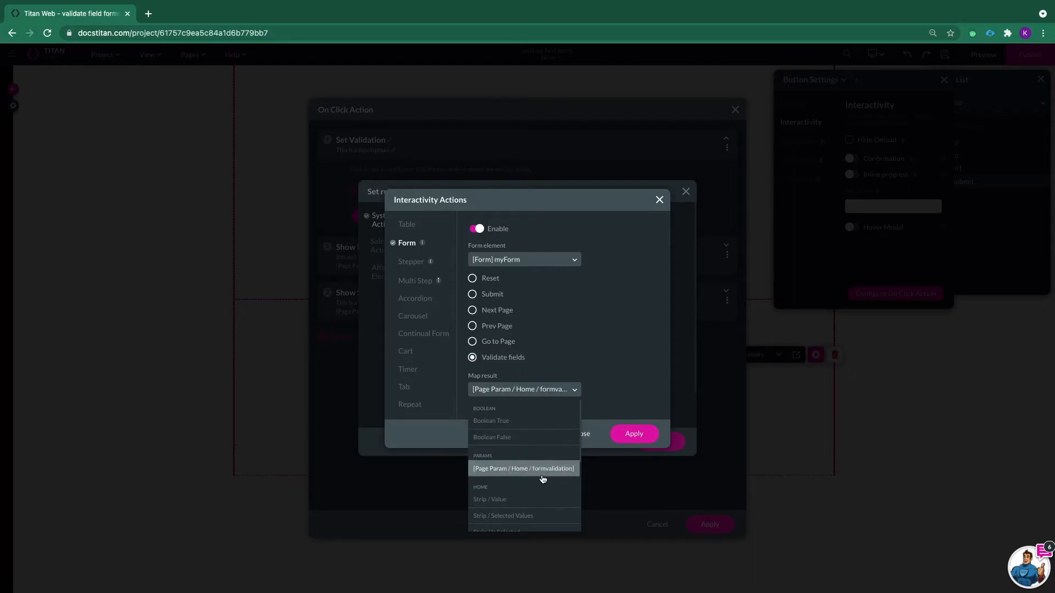
pyautogui.click(523, 468)
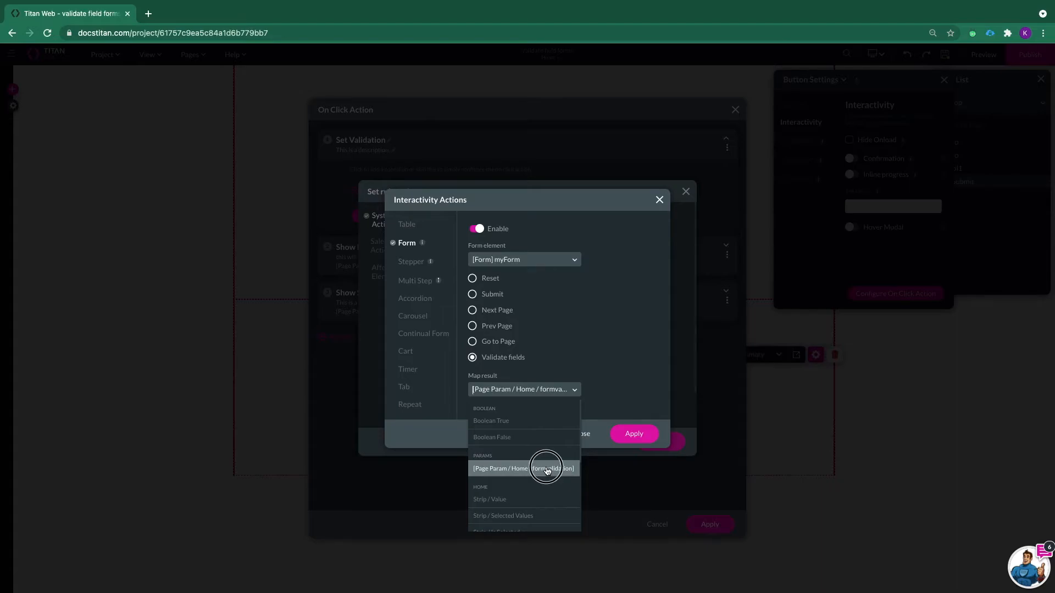
pyautogui.click(523, 468)
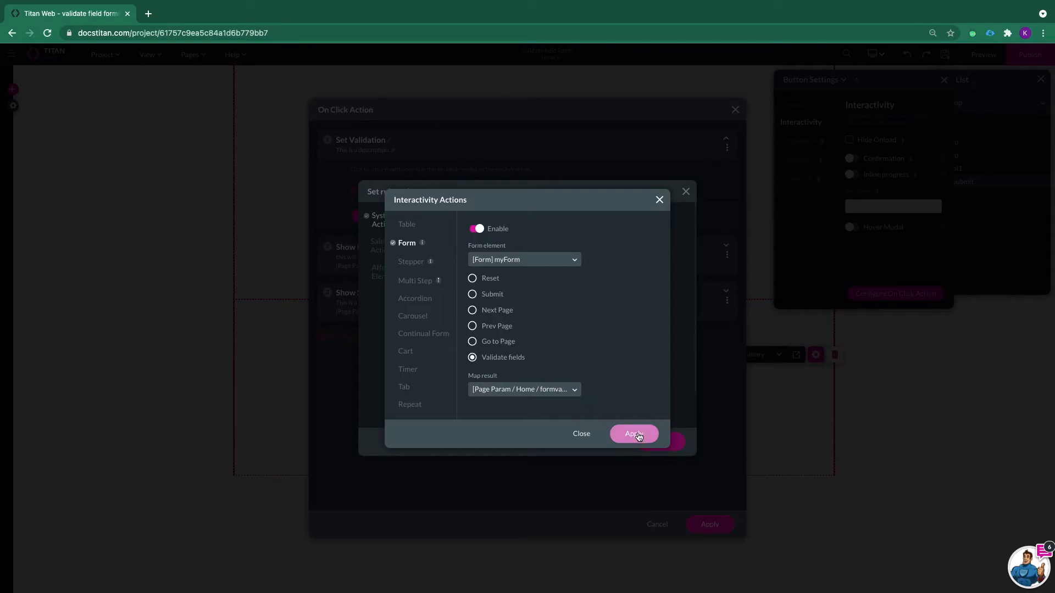
pyautogui.click(631, 433)
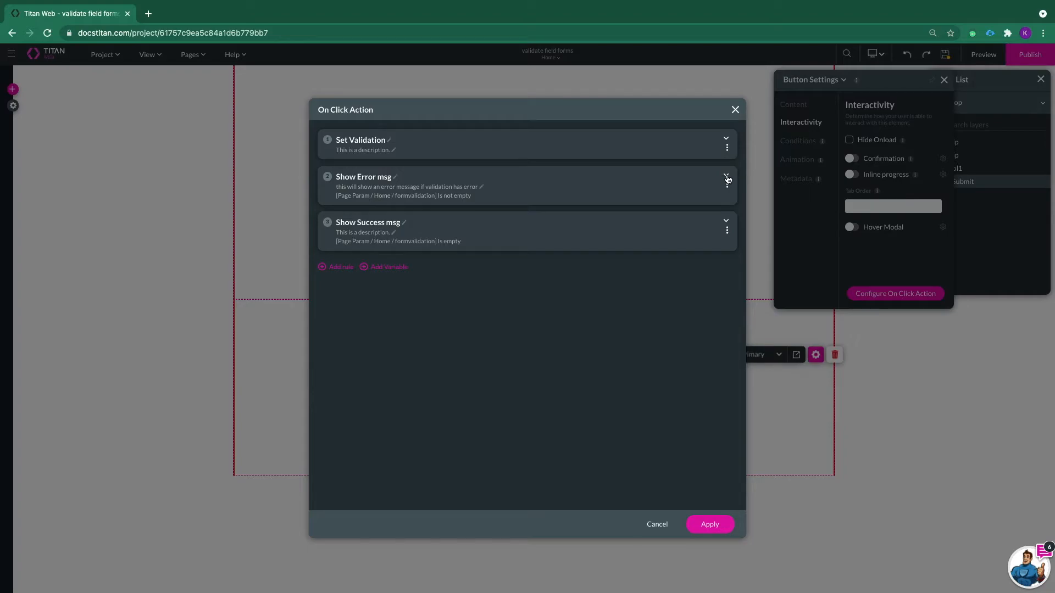
# Step: Give Show Error msg an Error toast action with the message 'Must Fill In All Fields'
pyautogui.click(725, 180)
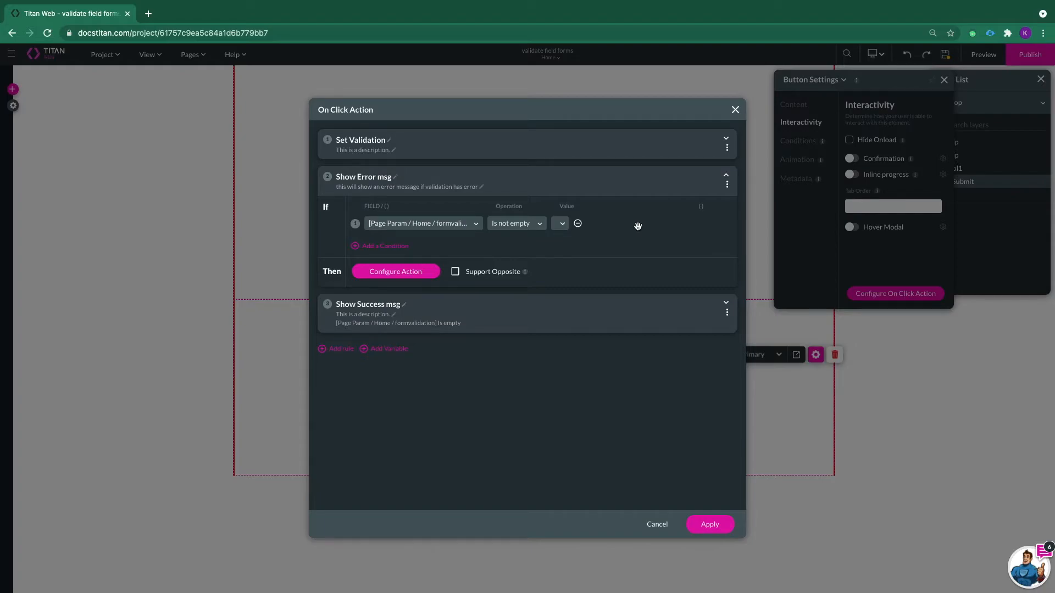
pyautogui.click(421, 223)
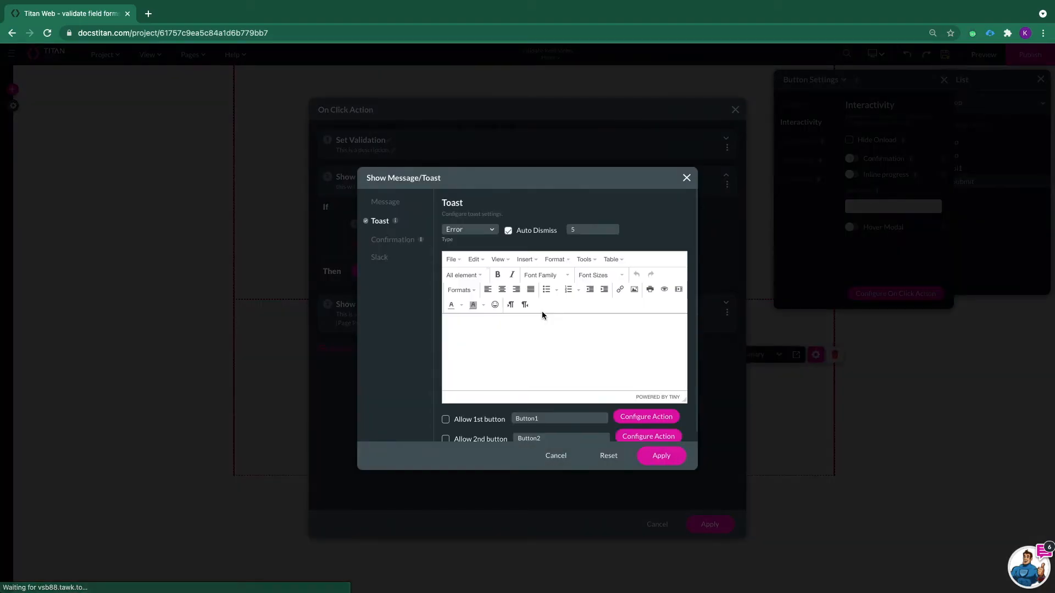
pyautogui.write('Must Fill In All Fields')
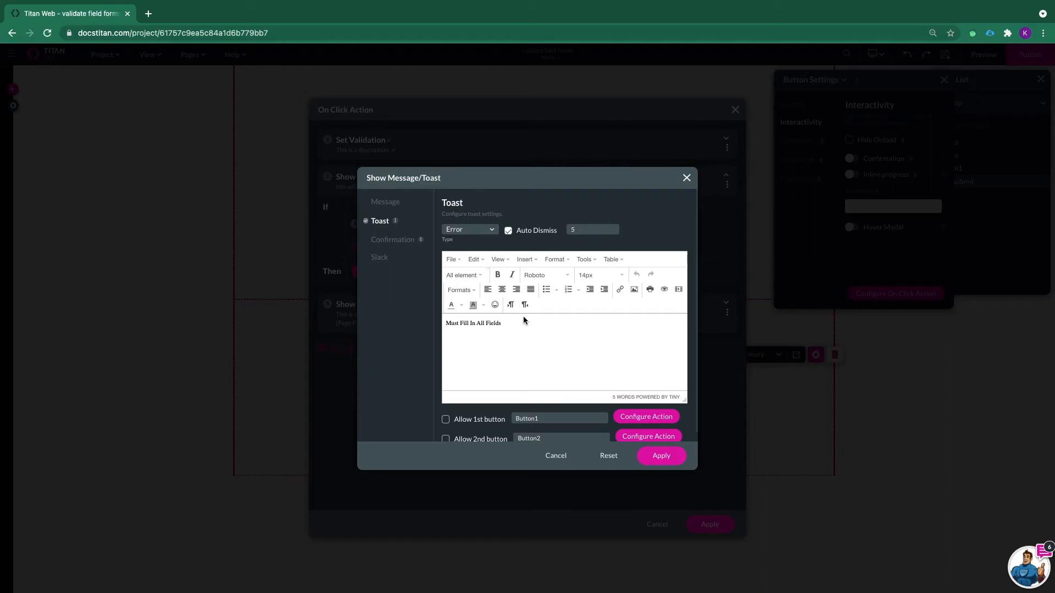
pyautogui.moveTo(421, 339)
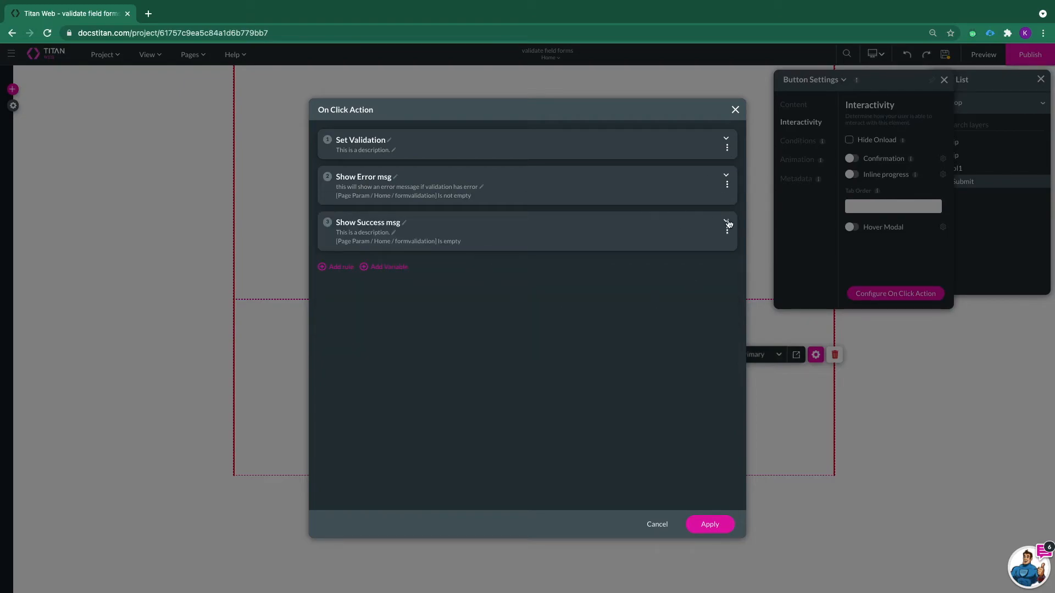
# Step: Enable a Show message/toast action on Show Success msg, apply it, then apply the On Click Action rules
pyautogui.click(725, 223)
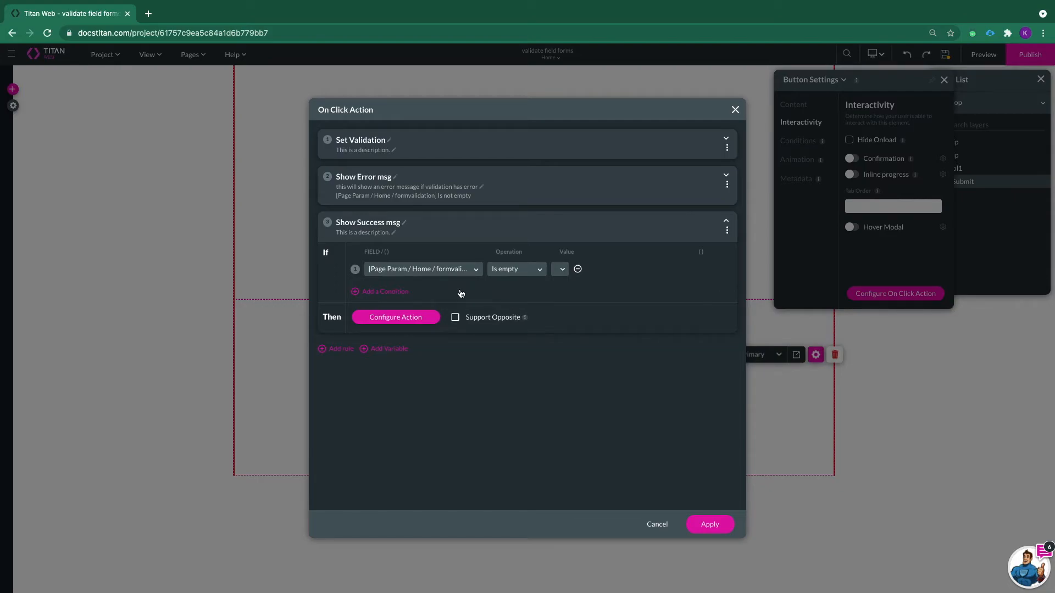
pyautogui.moveTo(505, 281)
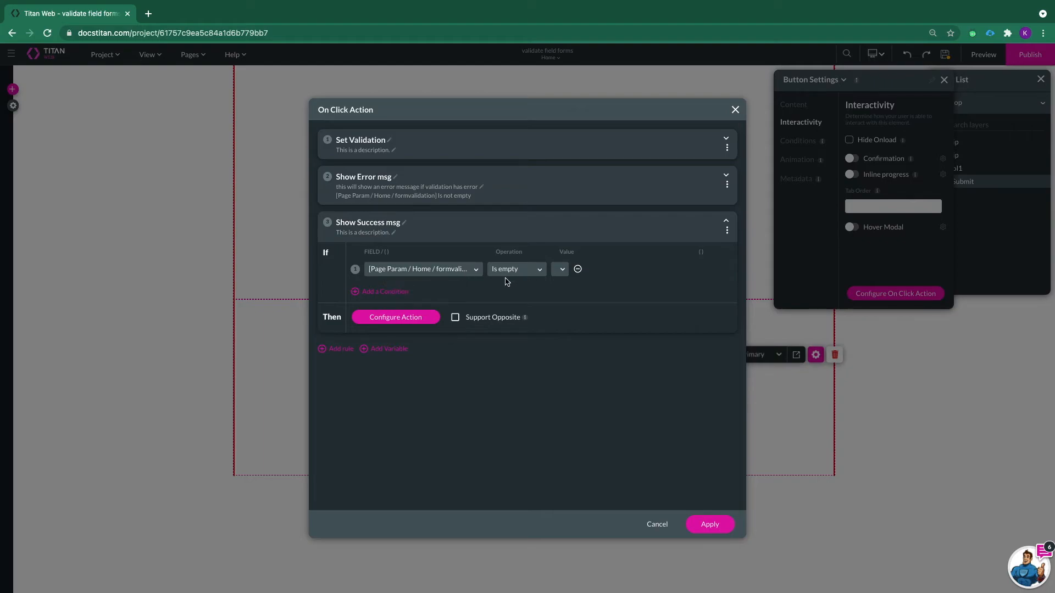
pyautogui.click(394, 317)
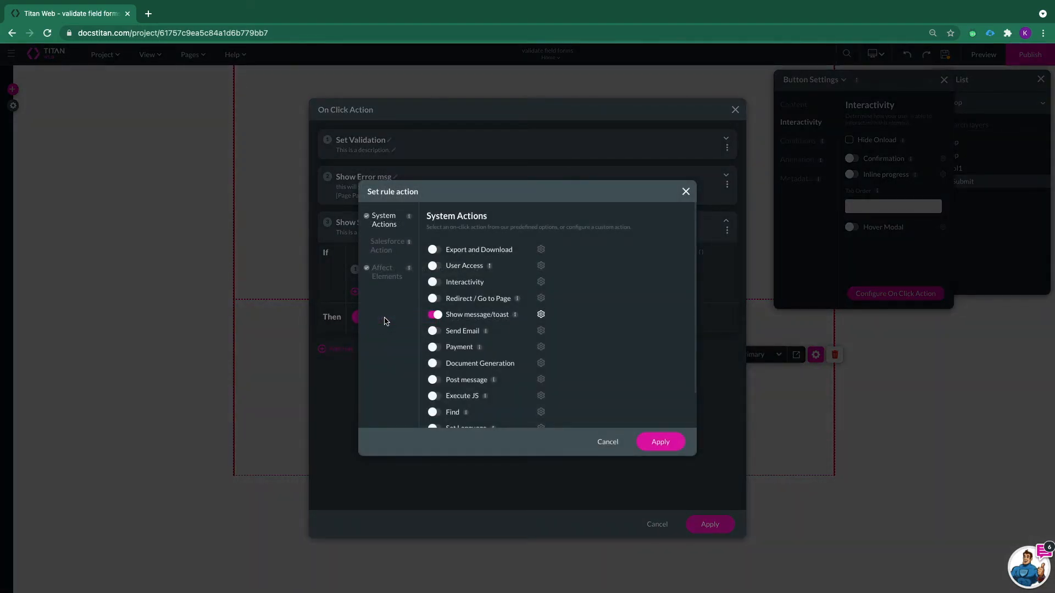
pyautogui.click(541, 314)
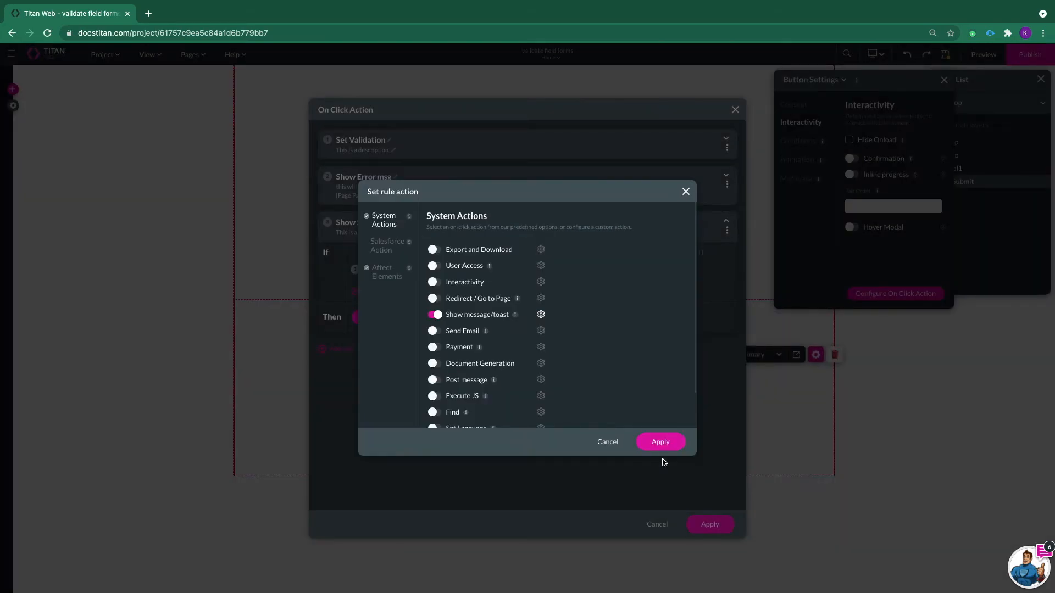
pyautogui.click(659, 441)
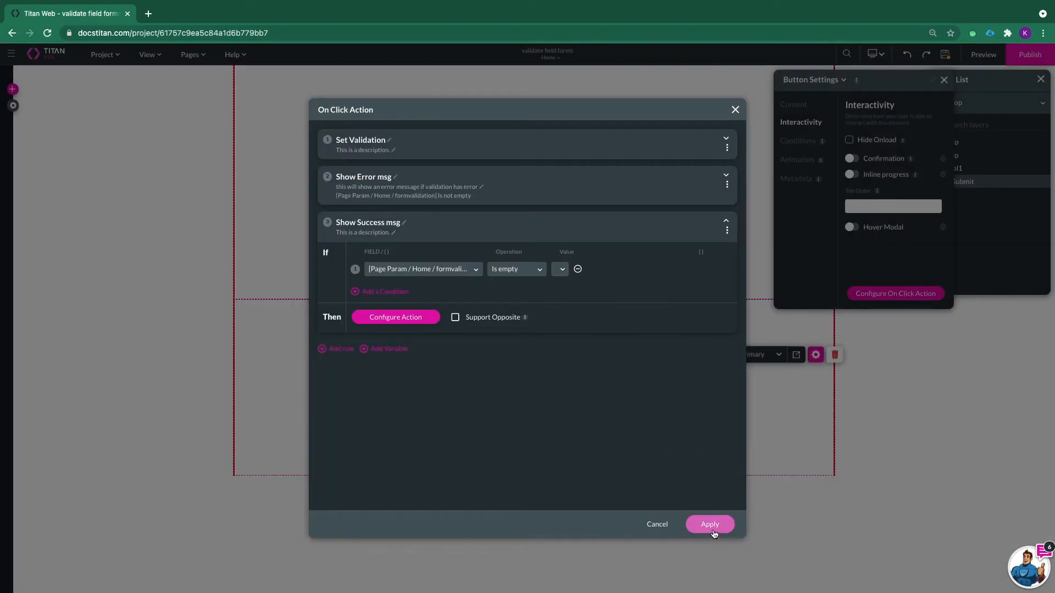
pyautogui.click(709, 524)
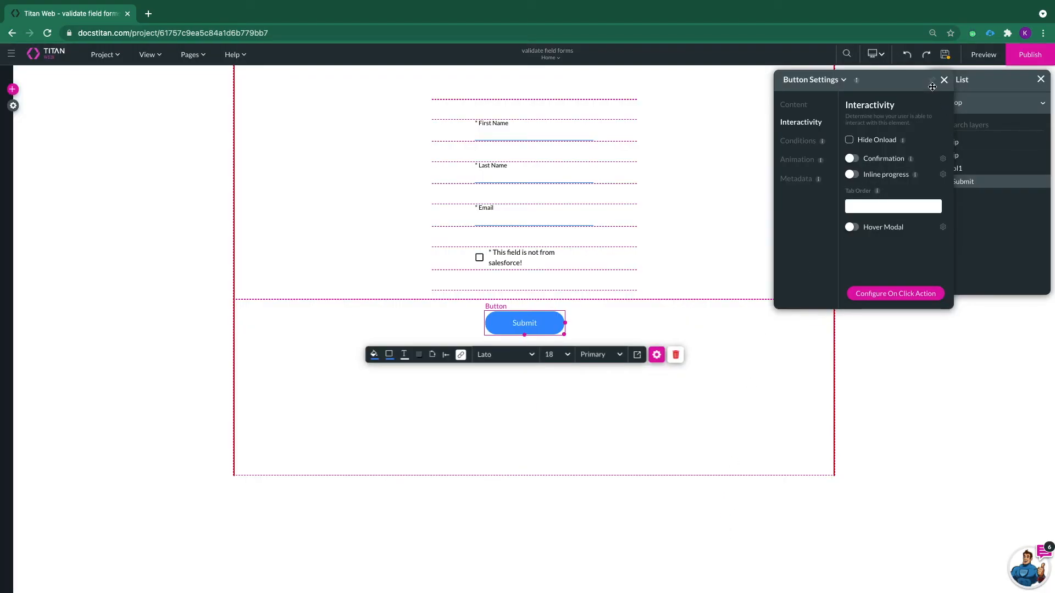
# Step: Close Button Settings and launch the form preview in a new tab
pyautogui.click(943, 79)
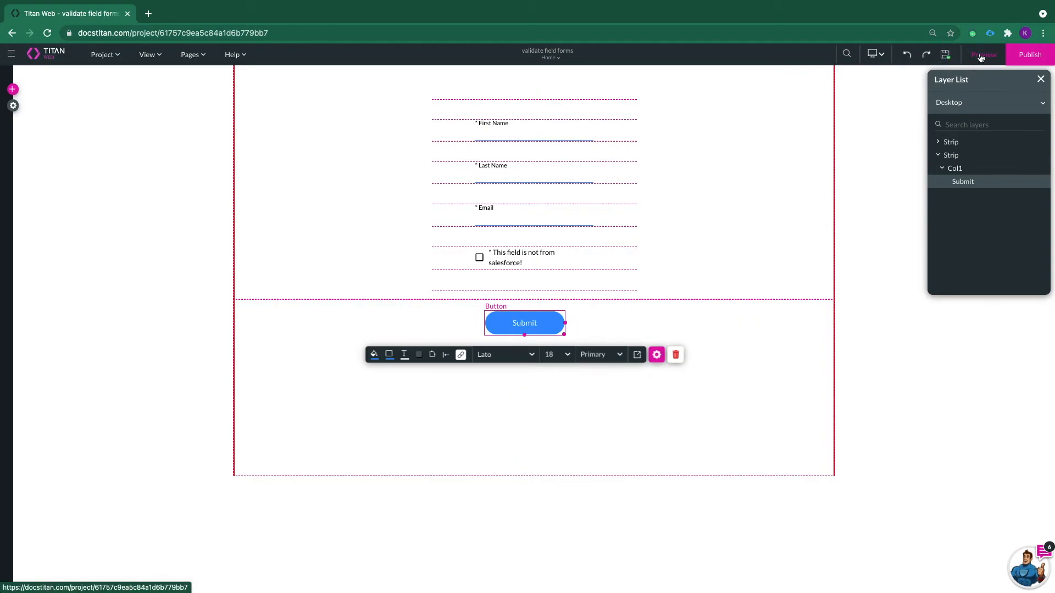
pyautogui.click(982, 55)
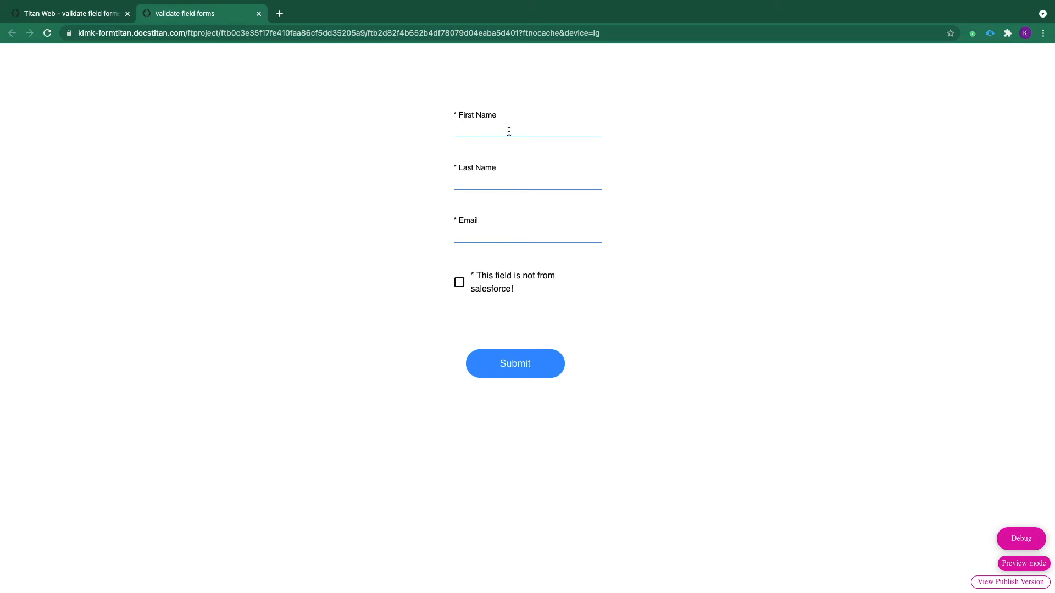
pyautogui.click(527, 130)
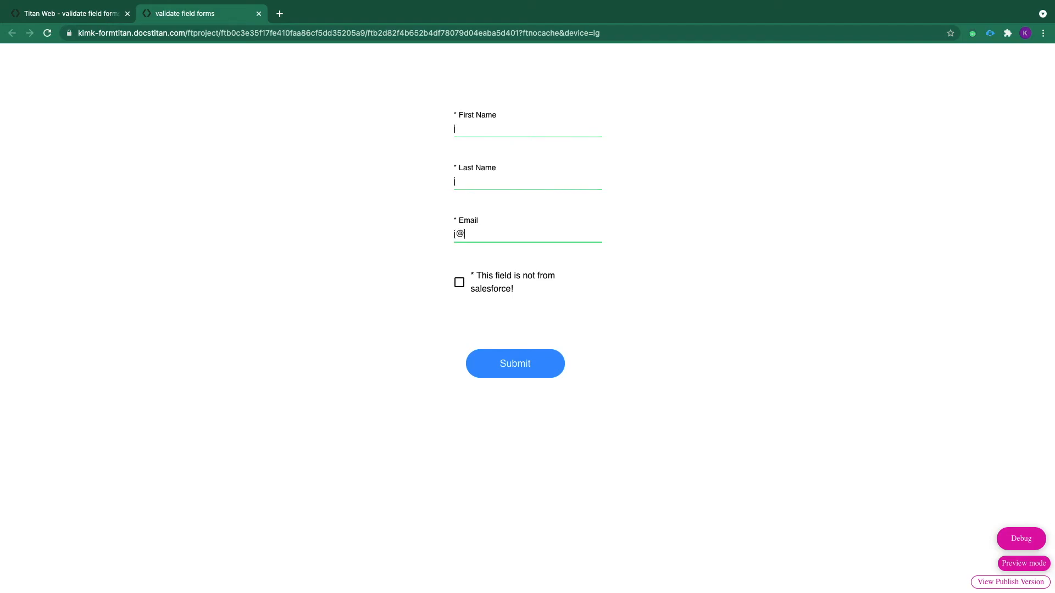
pyautogui.write('j.com')
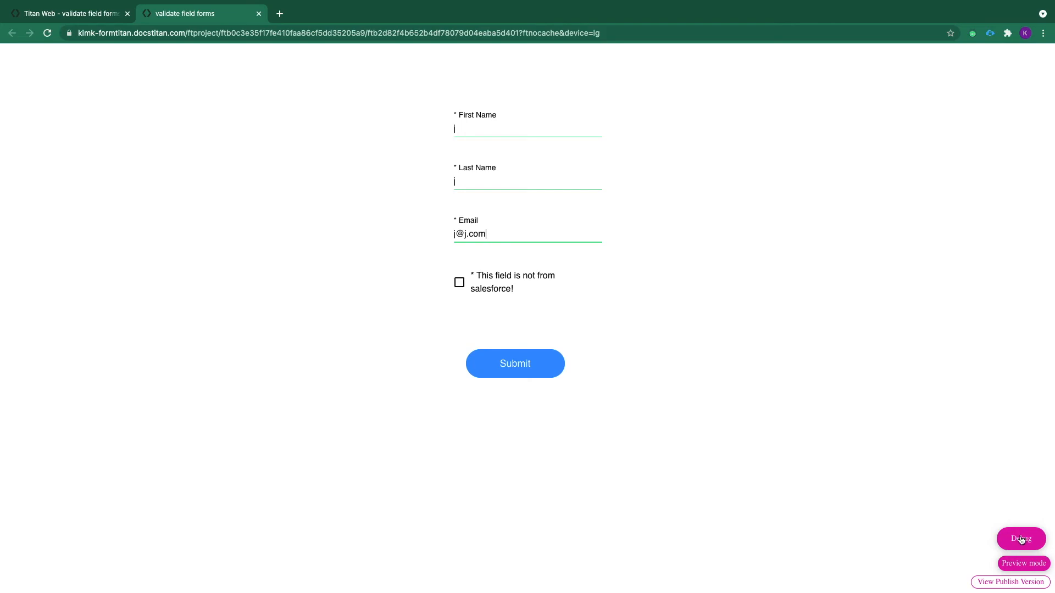
pyautogui.click(1021, 539)
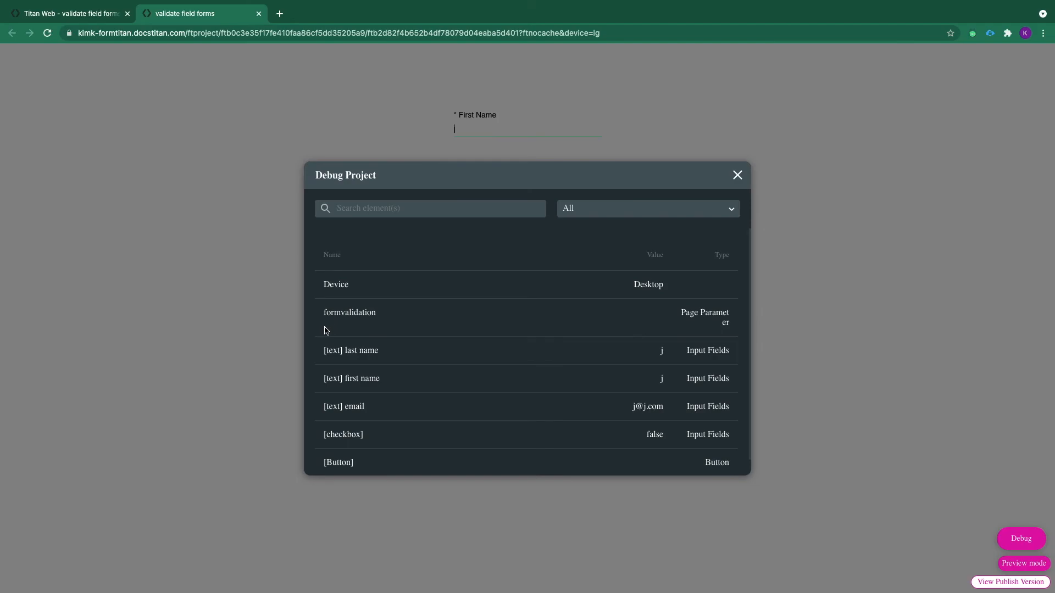
pyautogui.moveTo(616, 327)
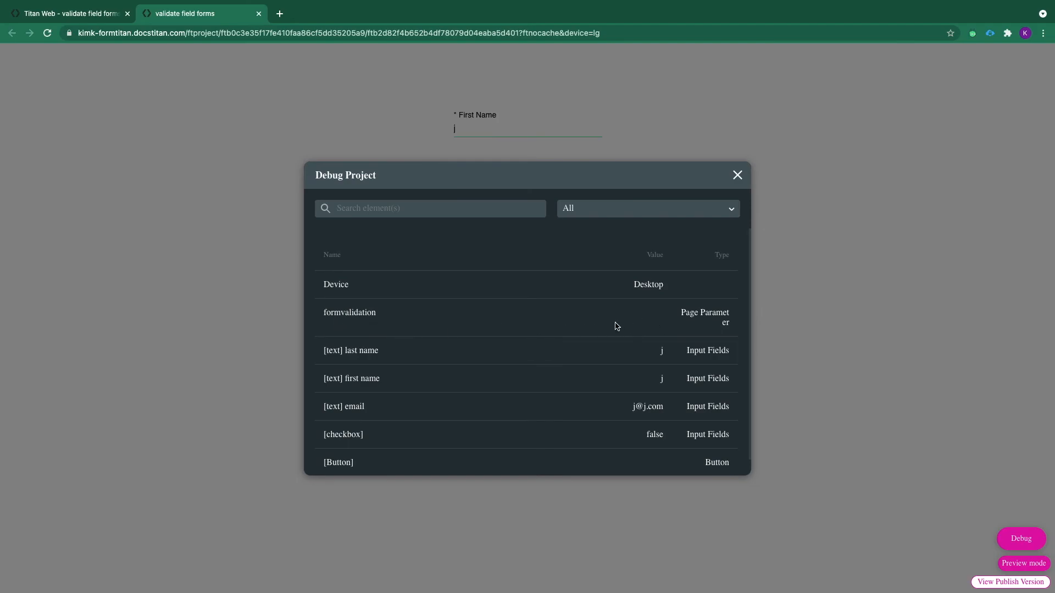
pyautogui.moveTo(688, 328)
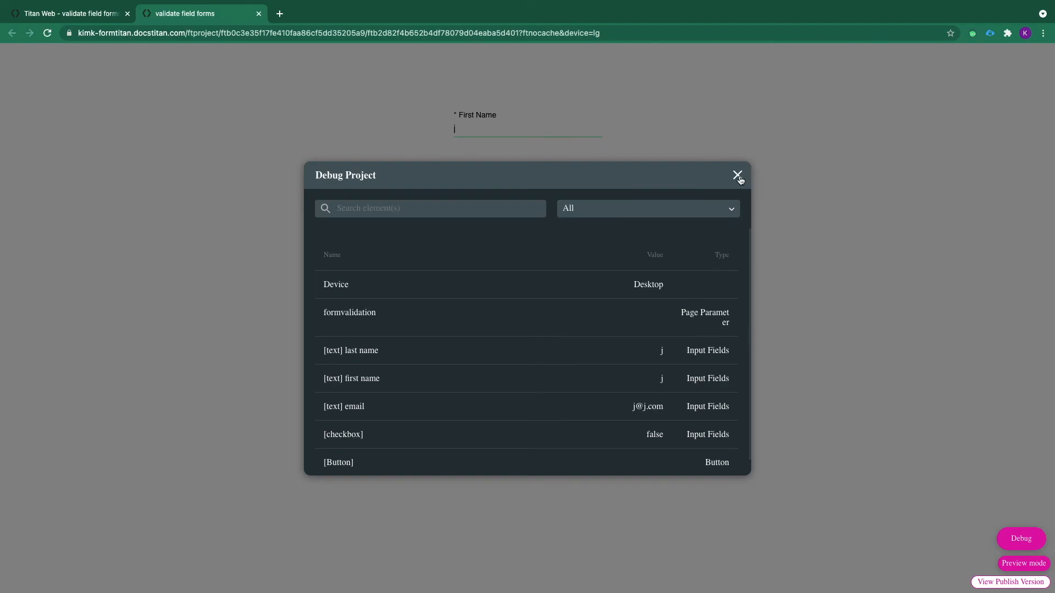
pyautogui.click(736, 175)
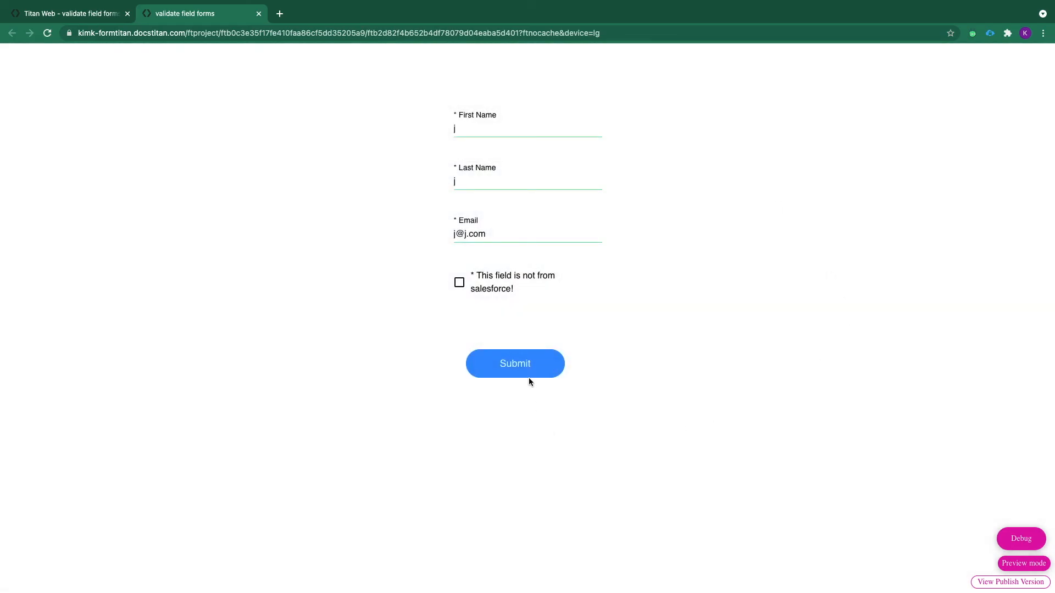
# Step: Submit with the checkbox unticked, raising the 'Must Fill In All Fields' toast, and check formvalidation in Debug
pyautogui.click(514, 363)
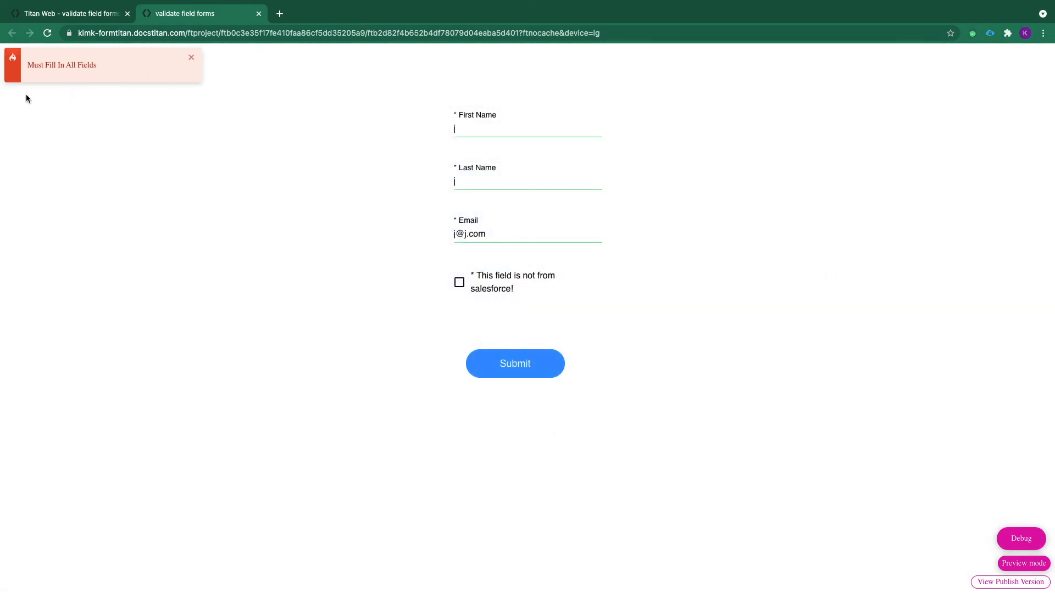
pyautogui.moveTo(981, 490)
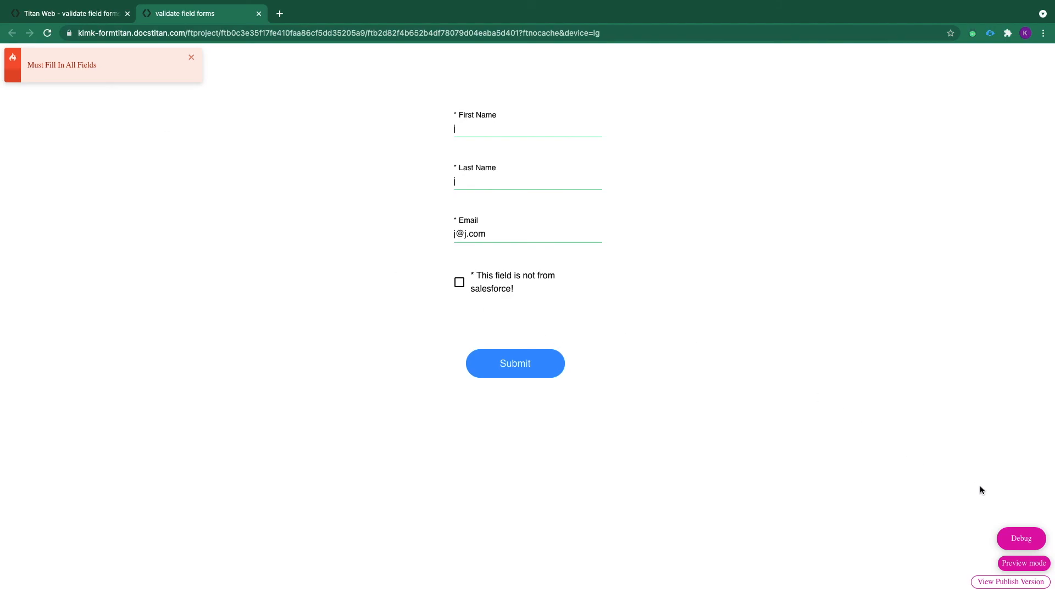
pyautogui.click(1020, 539)
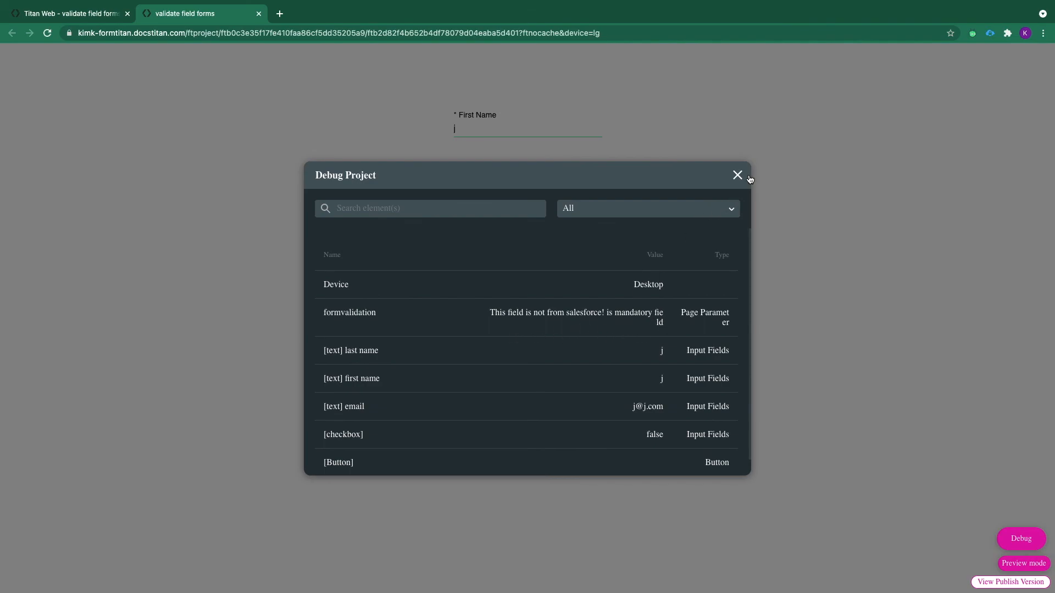
pyautogui.click(736, 175)
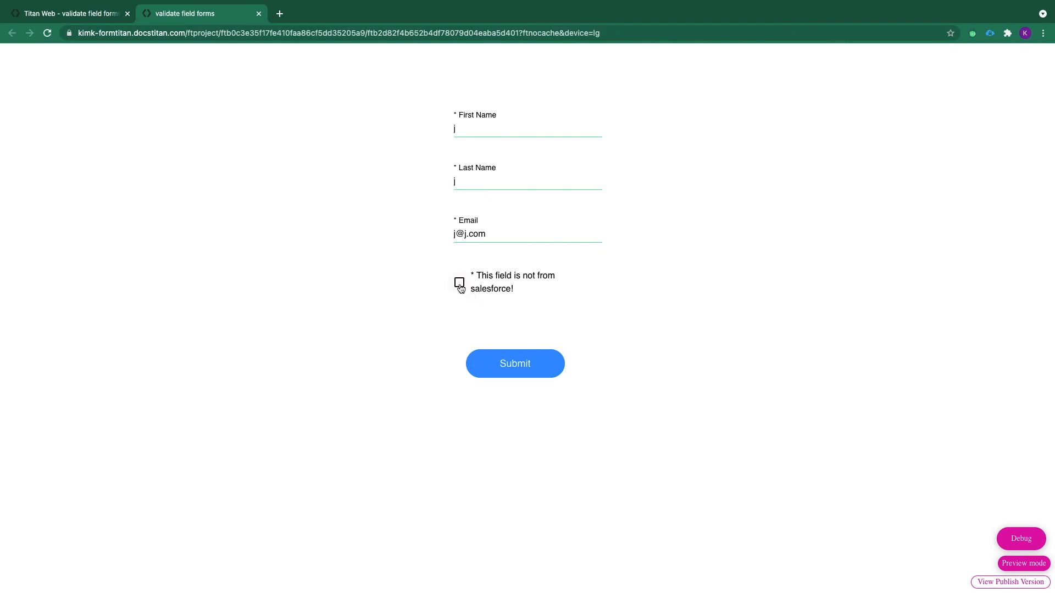
# Step: Tick 'This field is not from salesforce!' and resubmit to get the Success popup
pyautogui.click(459, 282)
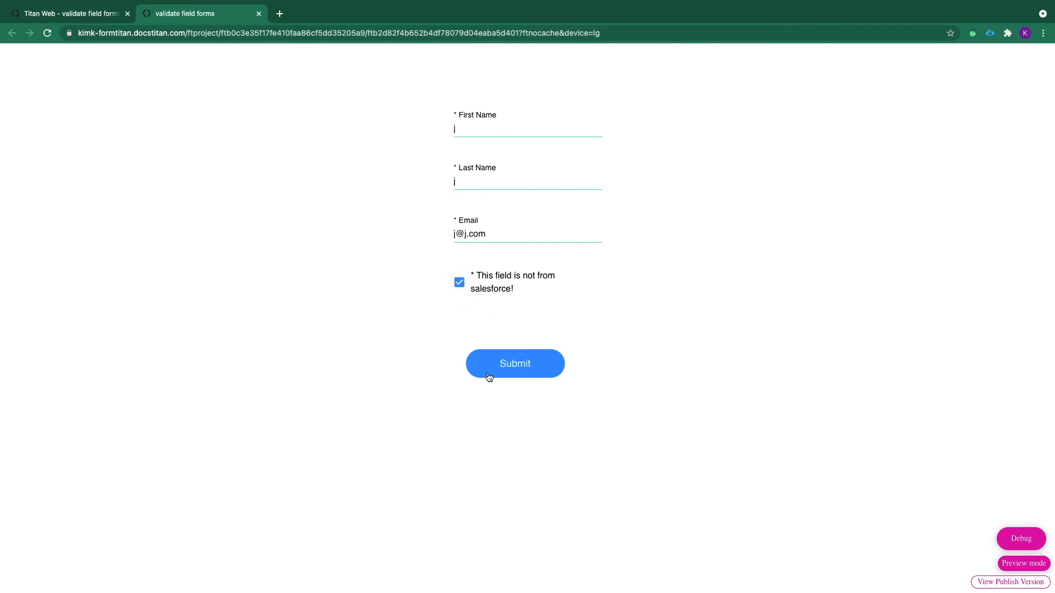
pyautogui.click(515, 363)
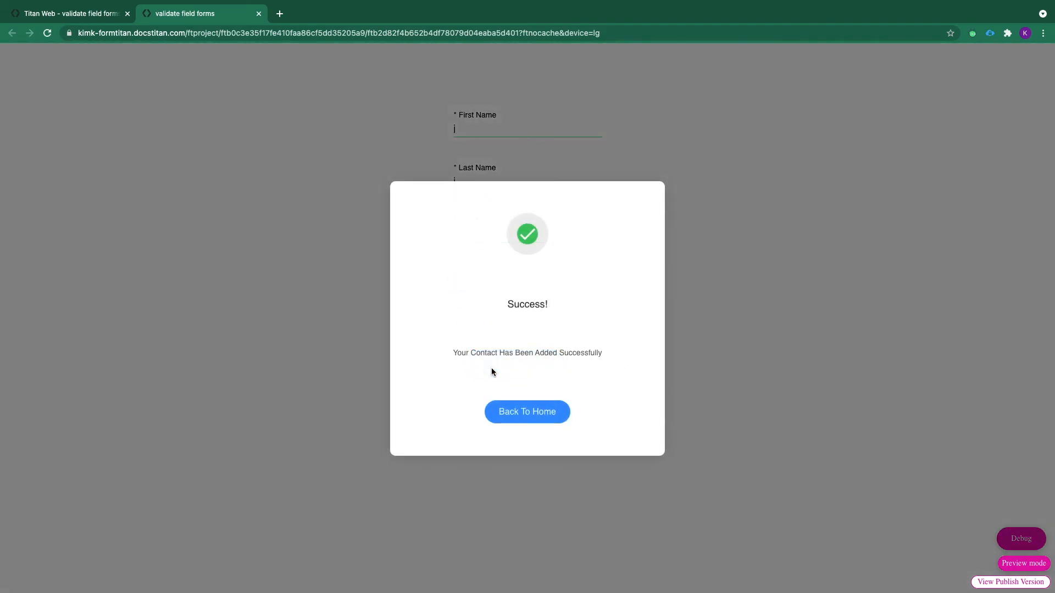